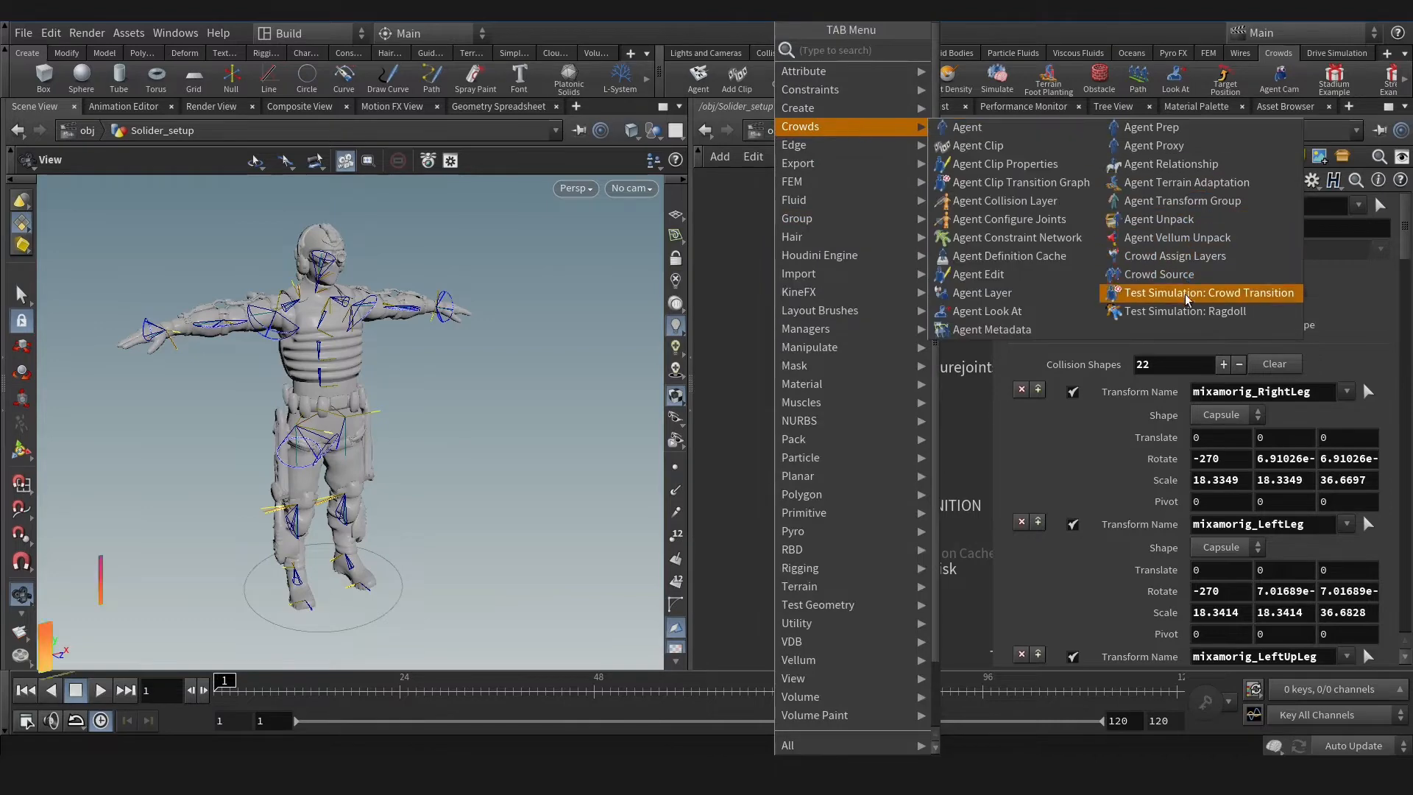
Step: Wire a Test Simulation: Ragdoll node below agentconfigurejoints1, play the soldier's collapse, and rewind to frame 1
{"action": "left_click", "coordinate": [1185, 310]}
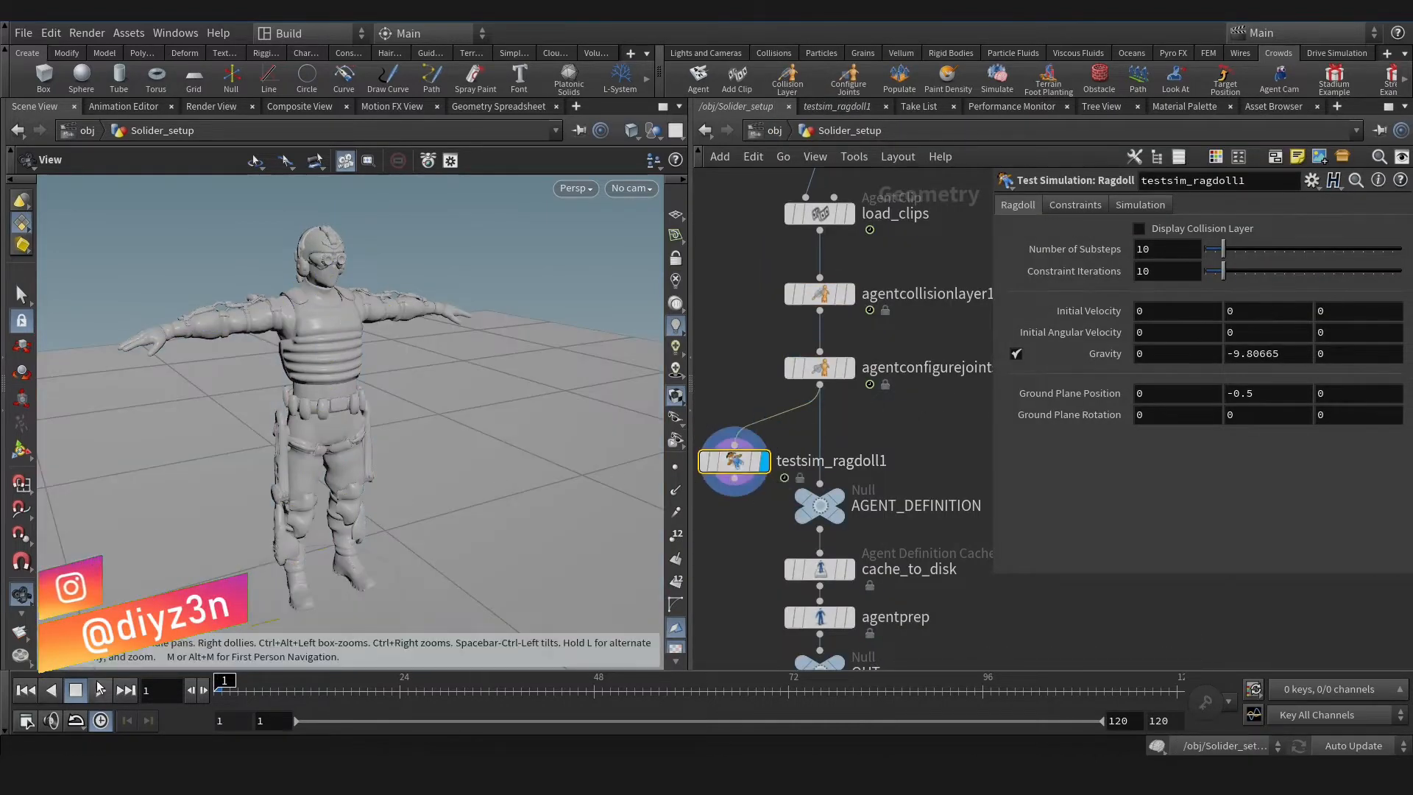
{"action": "left_click", "coordinate": [100, 691]}
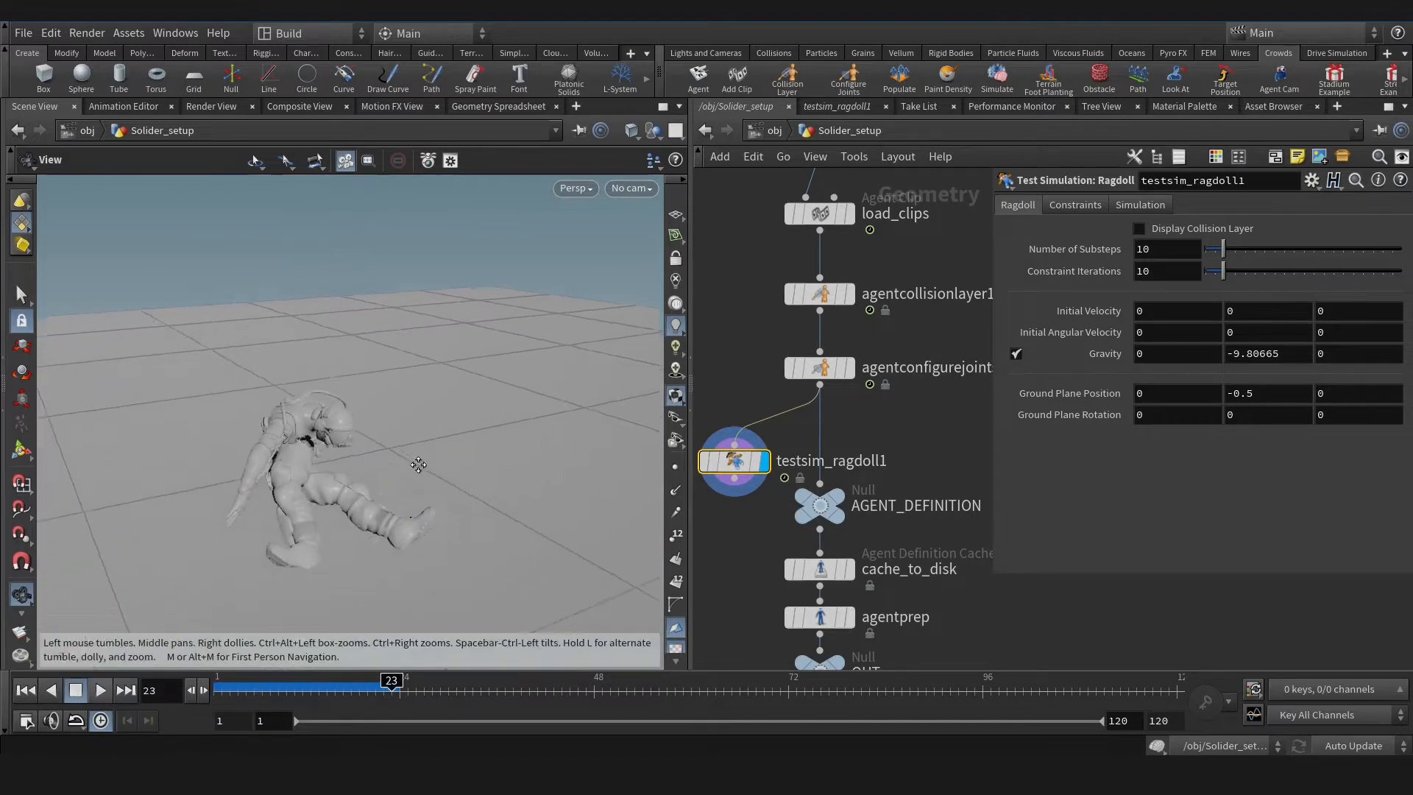
{"action": "left_click", "coordinate": [100, 690]}
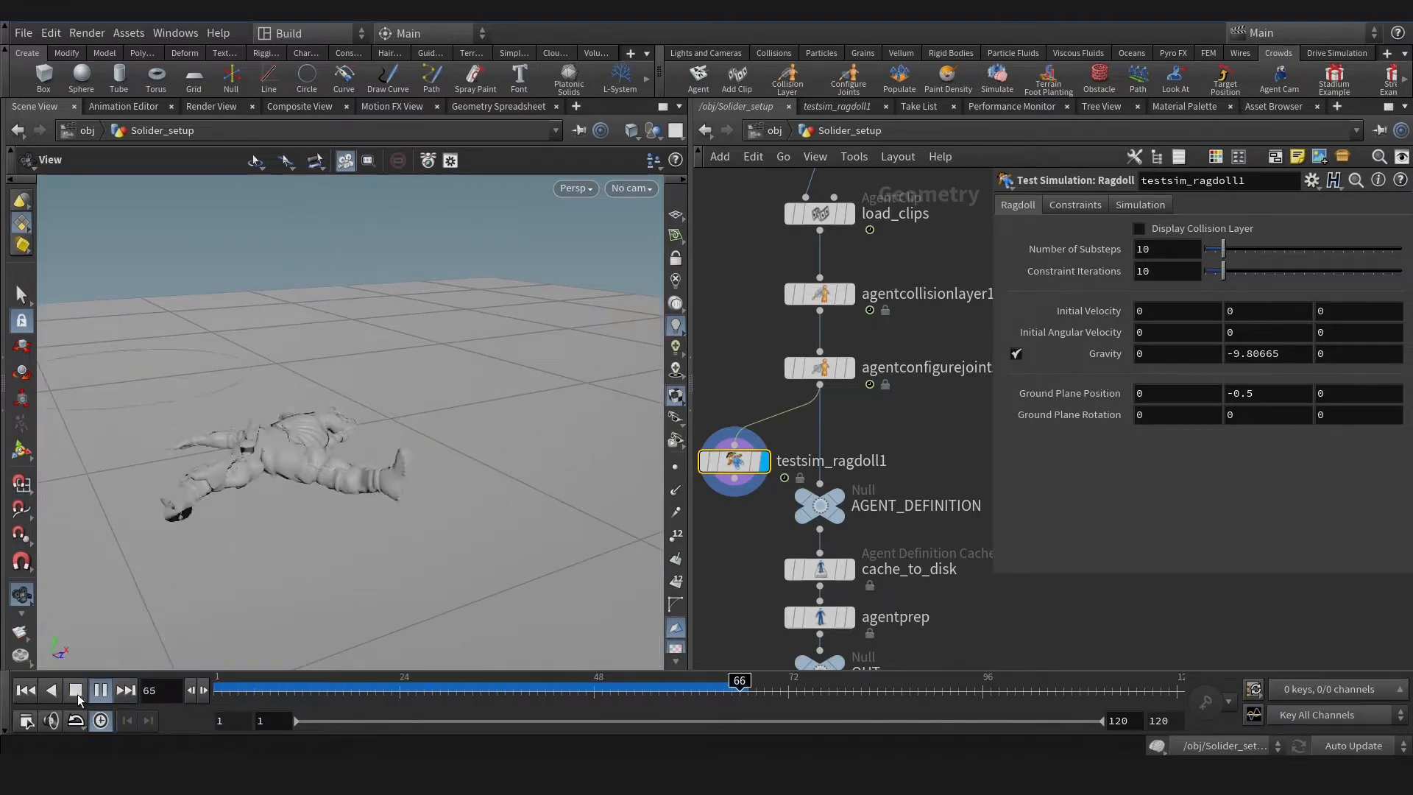
{"action": "left_click", "coordinate": [74, 690]}
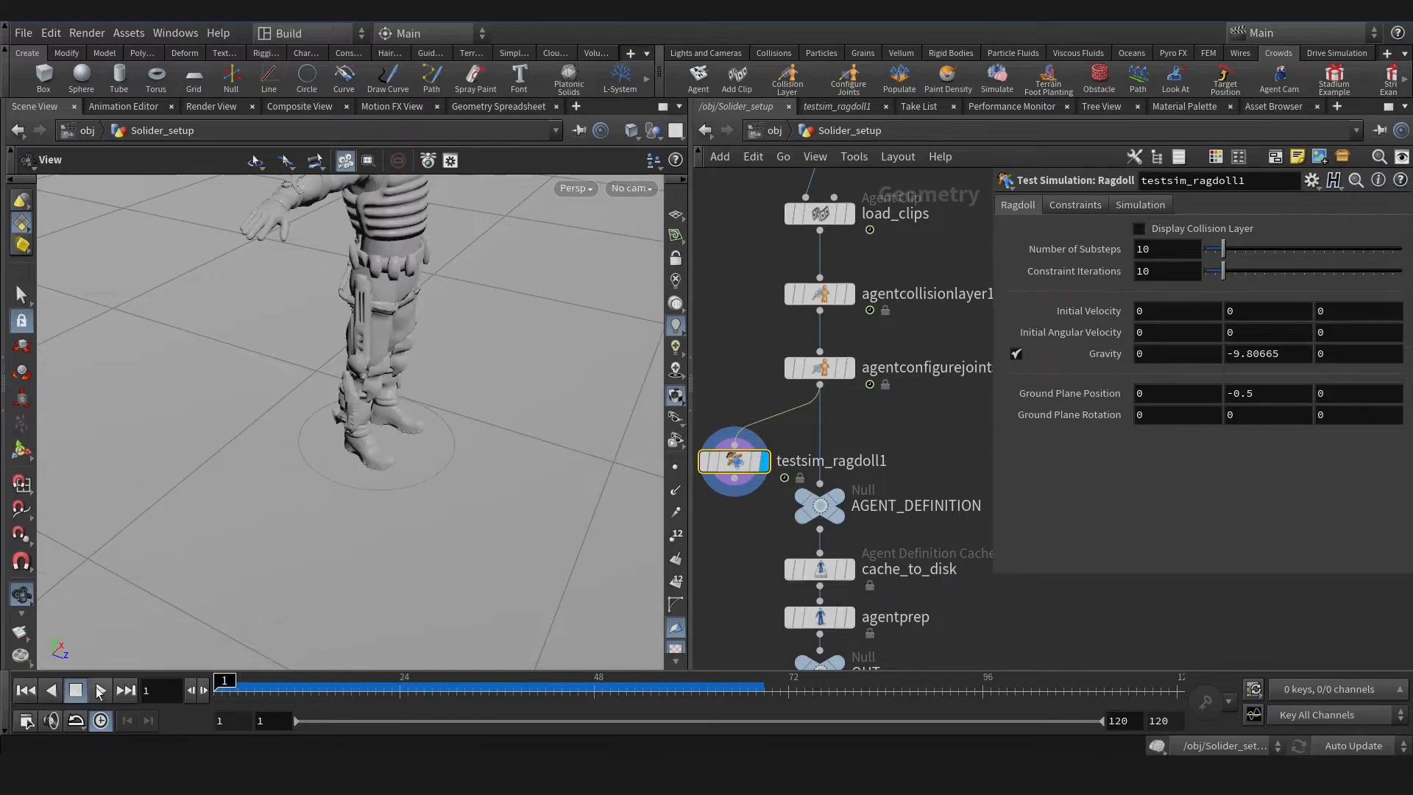
{"action": "left_click", "coordinate": [76, 690]}
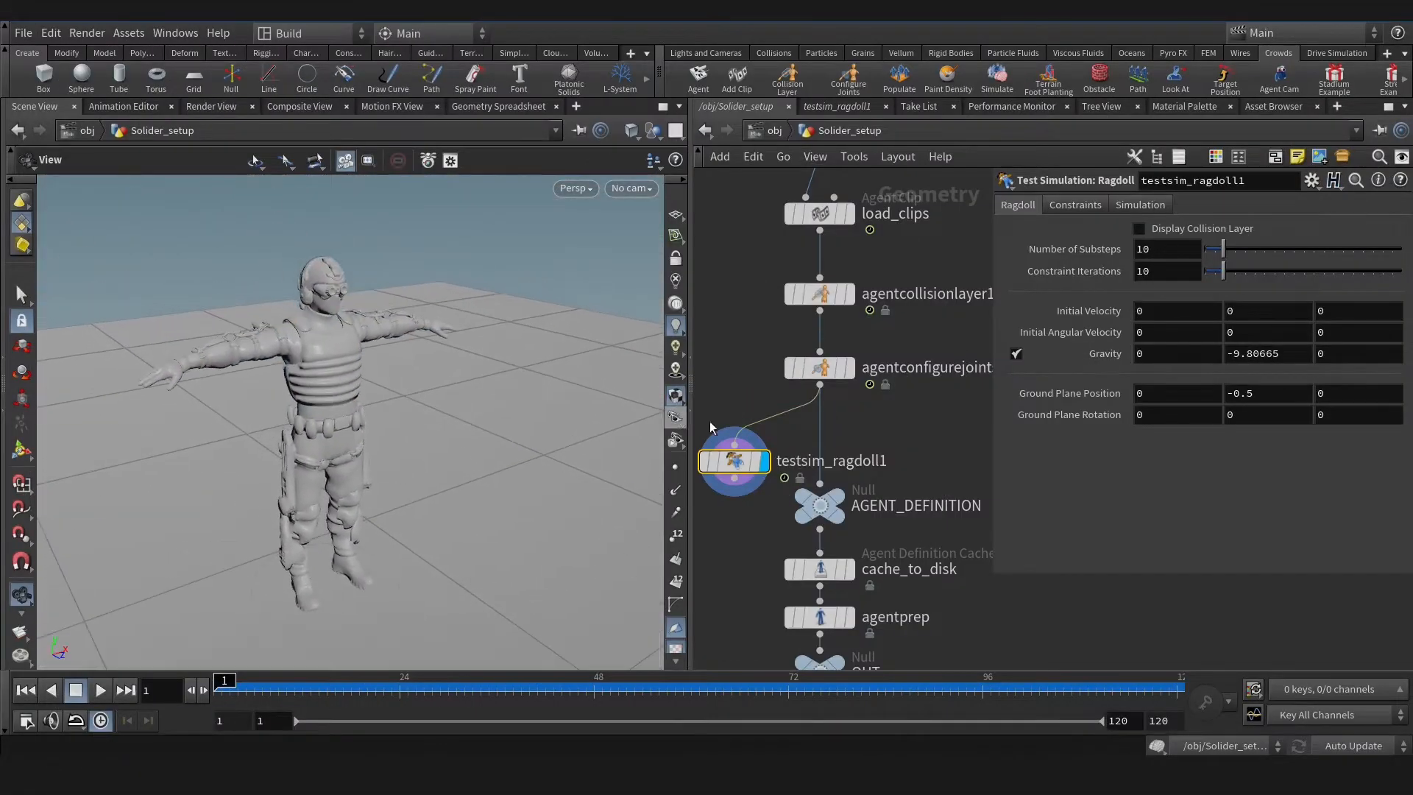
Step: Inspect the 22 capsule shapes on agentcollisionlayer1 in wireframe, then rerun testsim_ragdoll1 to watch the fall
{"action": "left_click", "coordinate": [818, 293]}
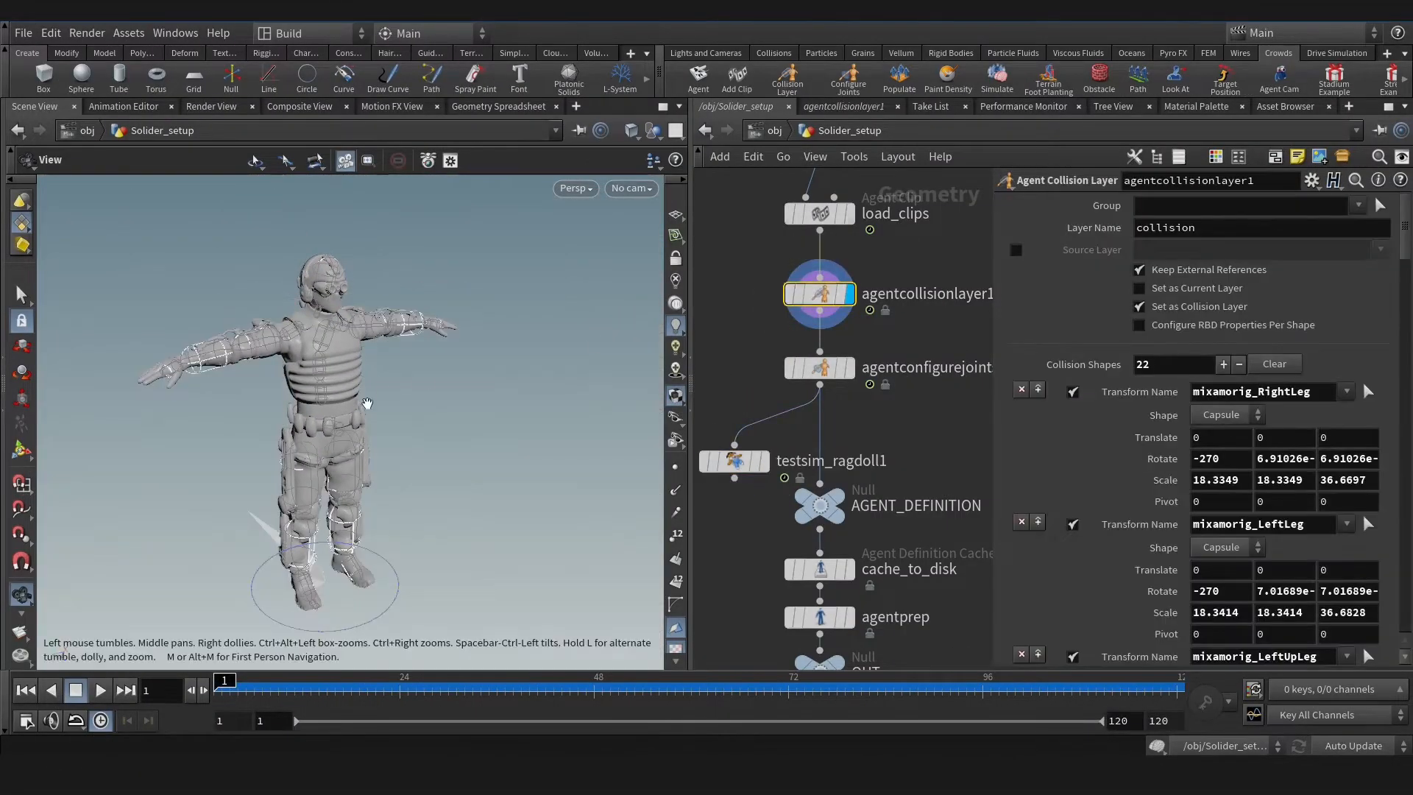
{"action": "key", "text": "w"}
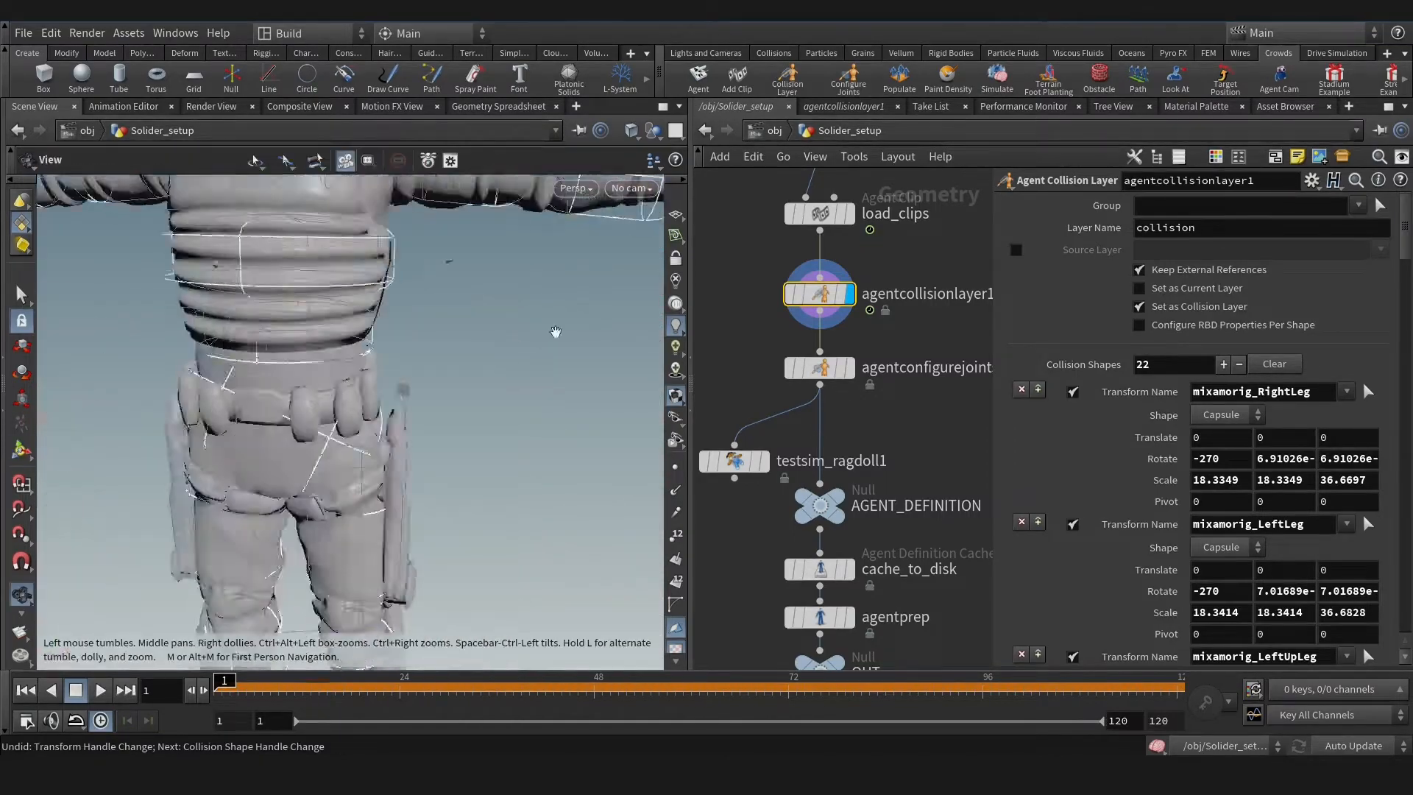
{"action": "left_click", "coordinate": [733, 461]}
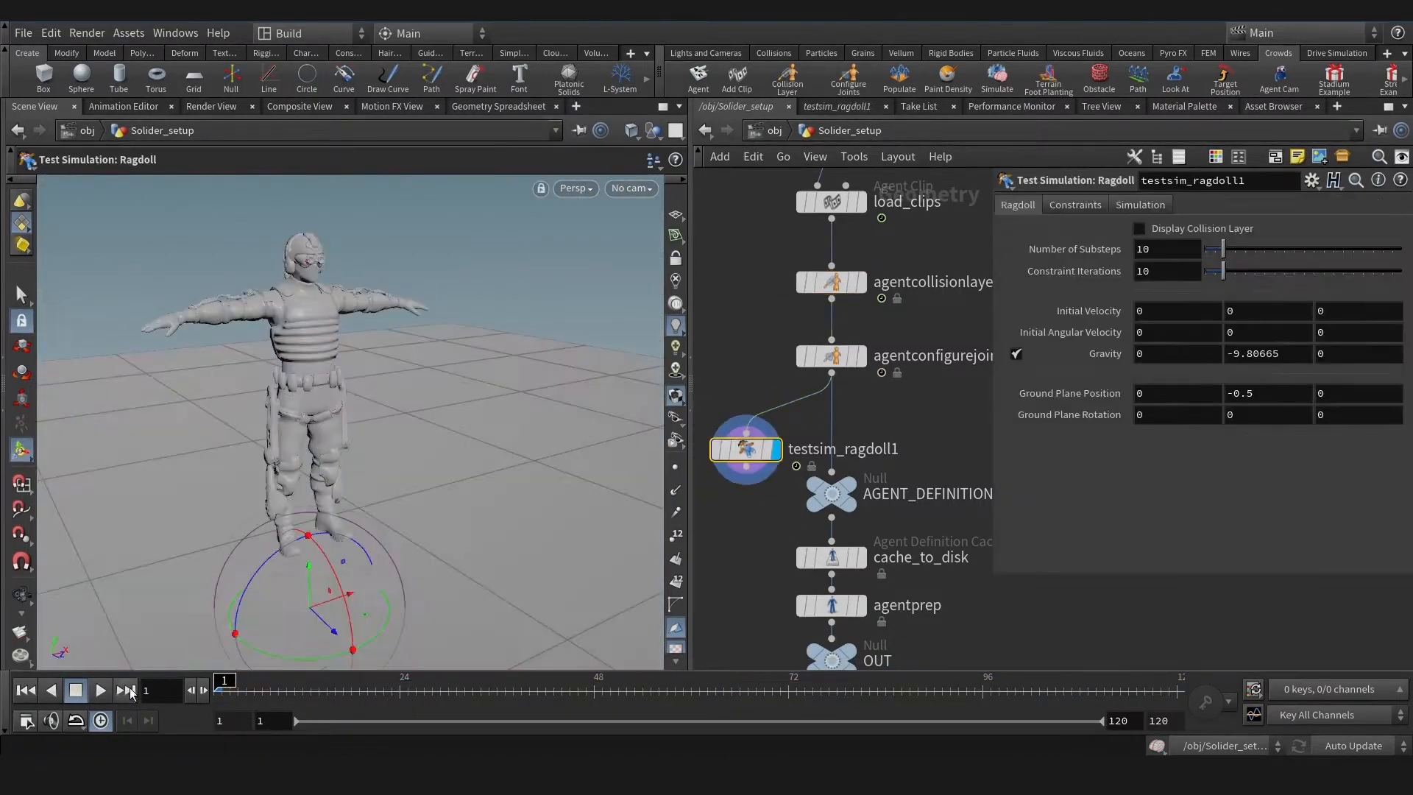
{"action": "left_click", "coordinate": [100, 692]}
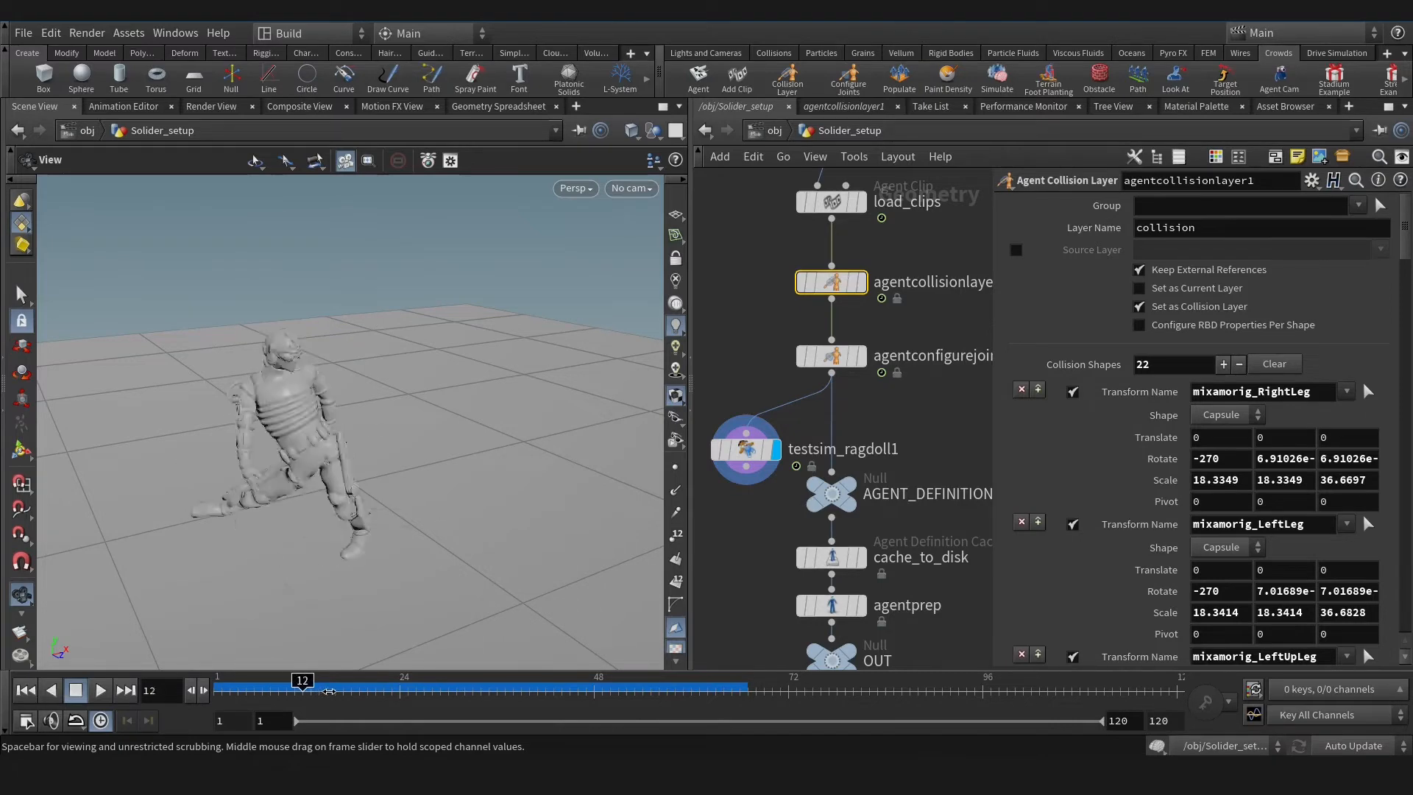
Step: Scrub through the fall, then show agentconfigurejoints1's joint limit cones on the soldier in wireframe
{"action": "left_click_drag", "start_coordinate": [301, 680], "coordinate": [343, 680]}
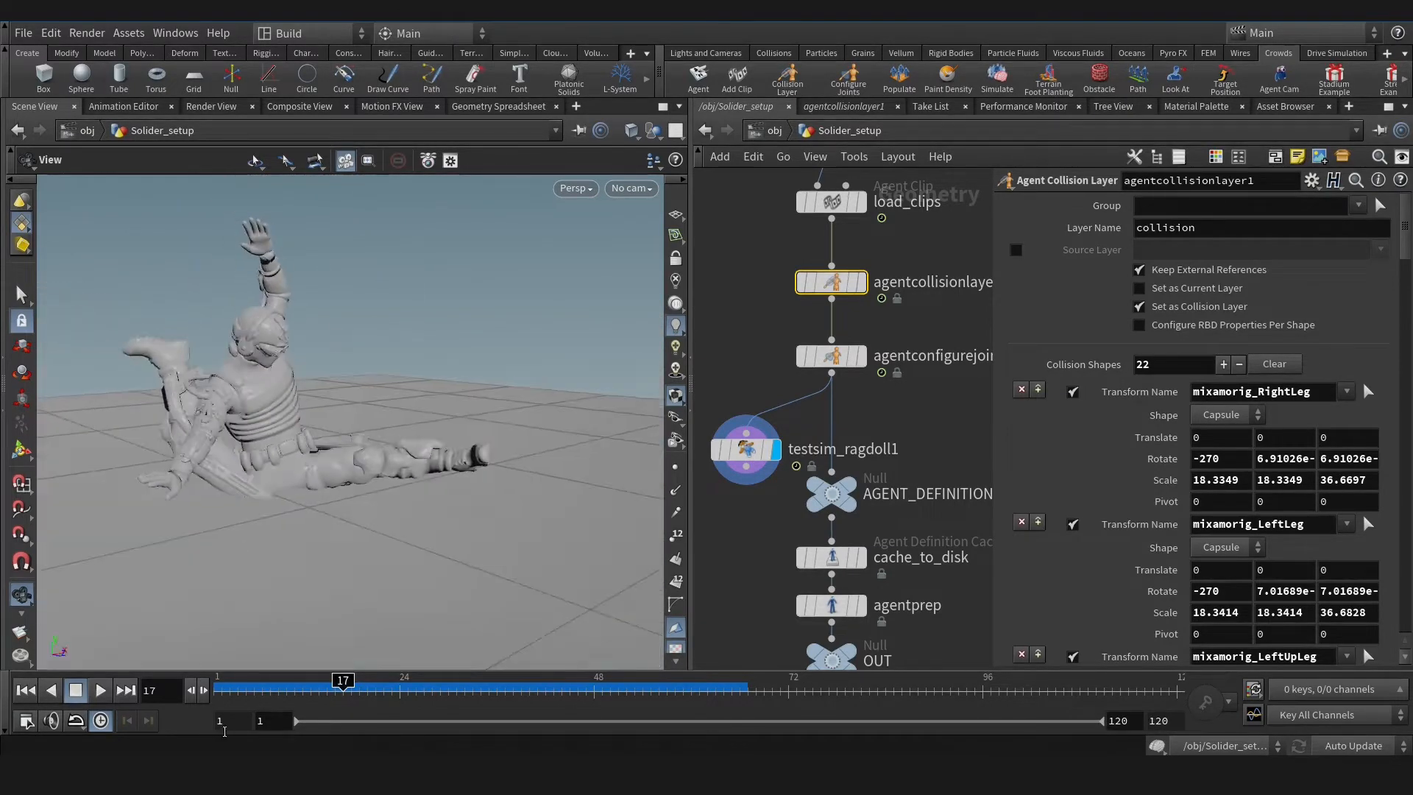
{"action": "left_click", "coordinate": [830, 354]}
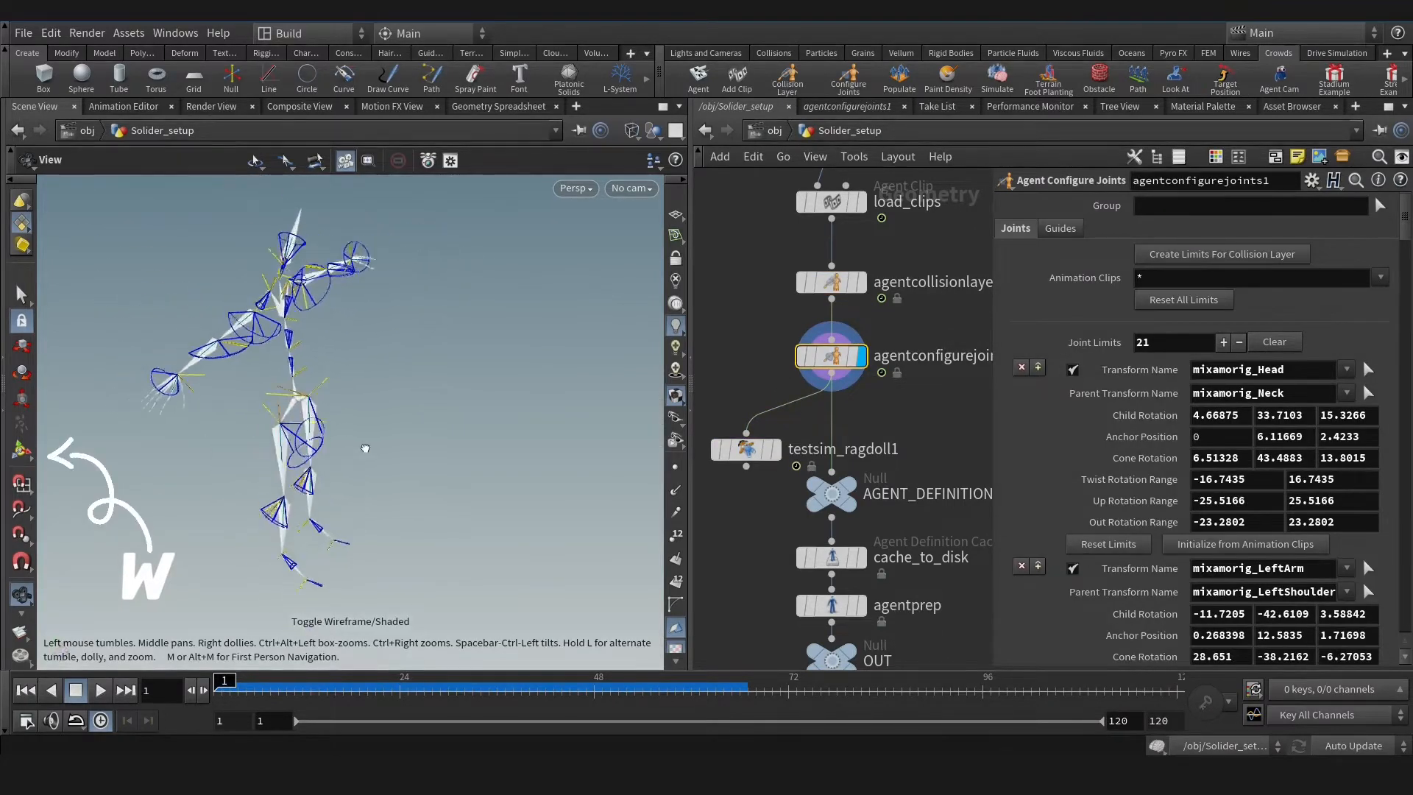
{"action": "left_click_drag", "start_coordinate": [365, 449], "coordinate": [437, 365]}
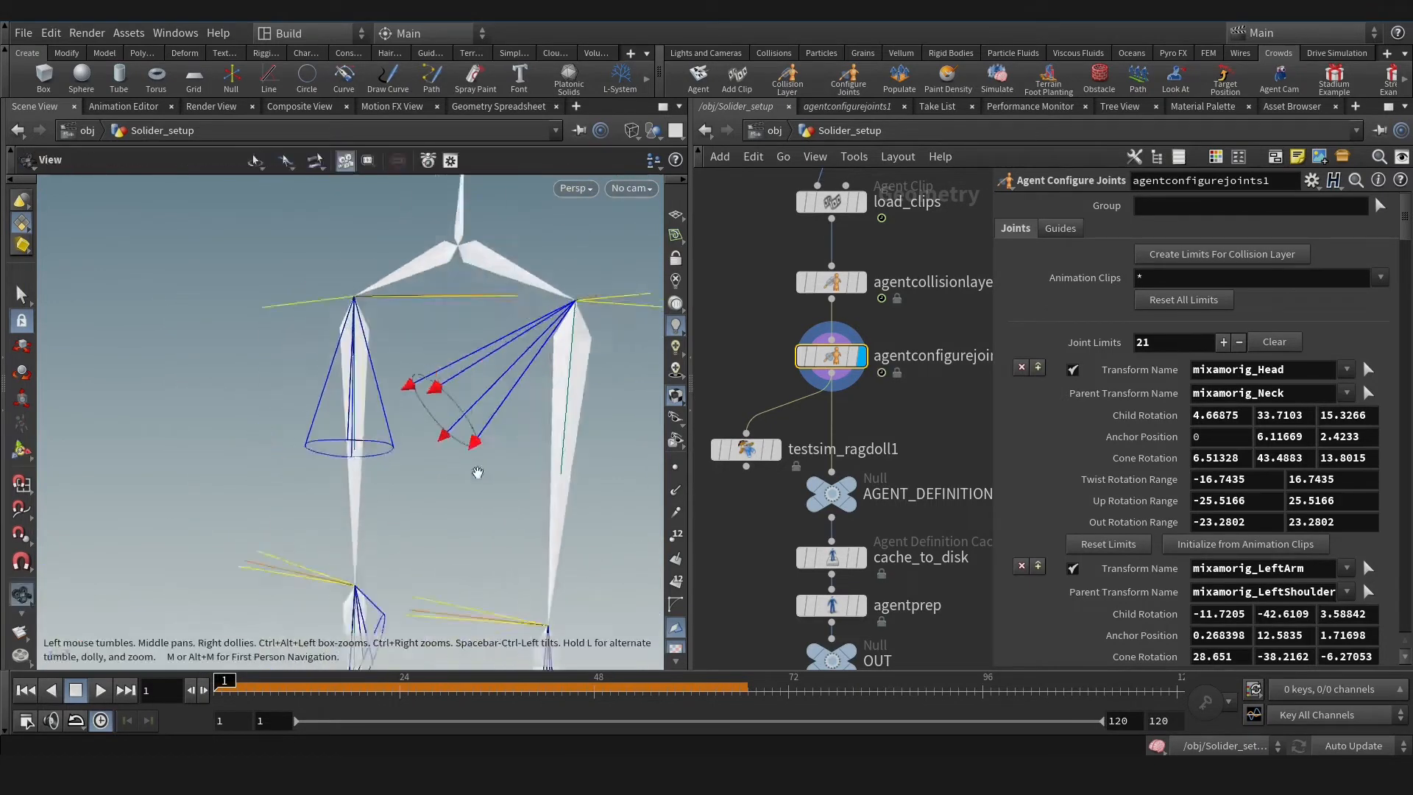
{"action": "left_click_drag", "start_coordinate": [477, 473], "coordinate": [590, 480]}
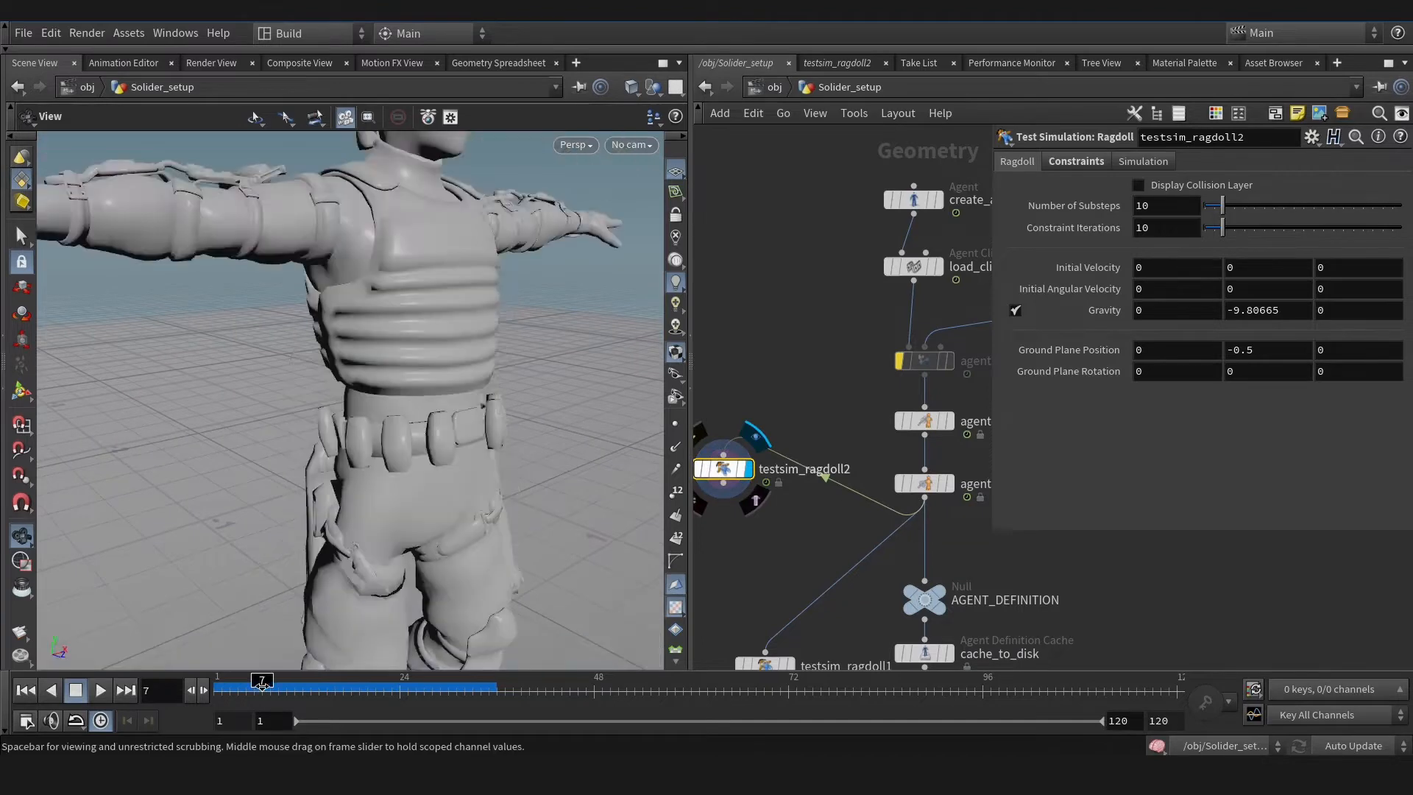
Step: Adjust a leg joint's limits, then give testsim_ragdoll1 30 substeps and 30 constraint iterations
{"action": "left_click_drag", "start_coordinate": [262, 682], "coordinate": [278, 681]}
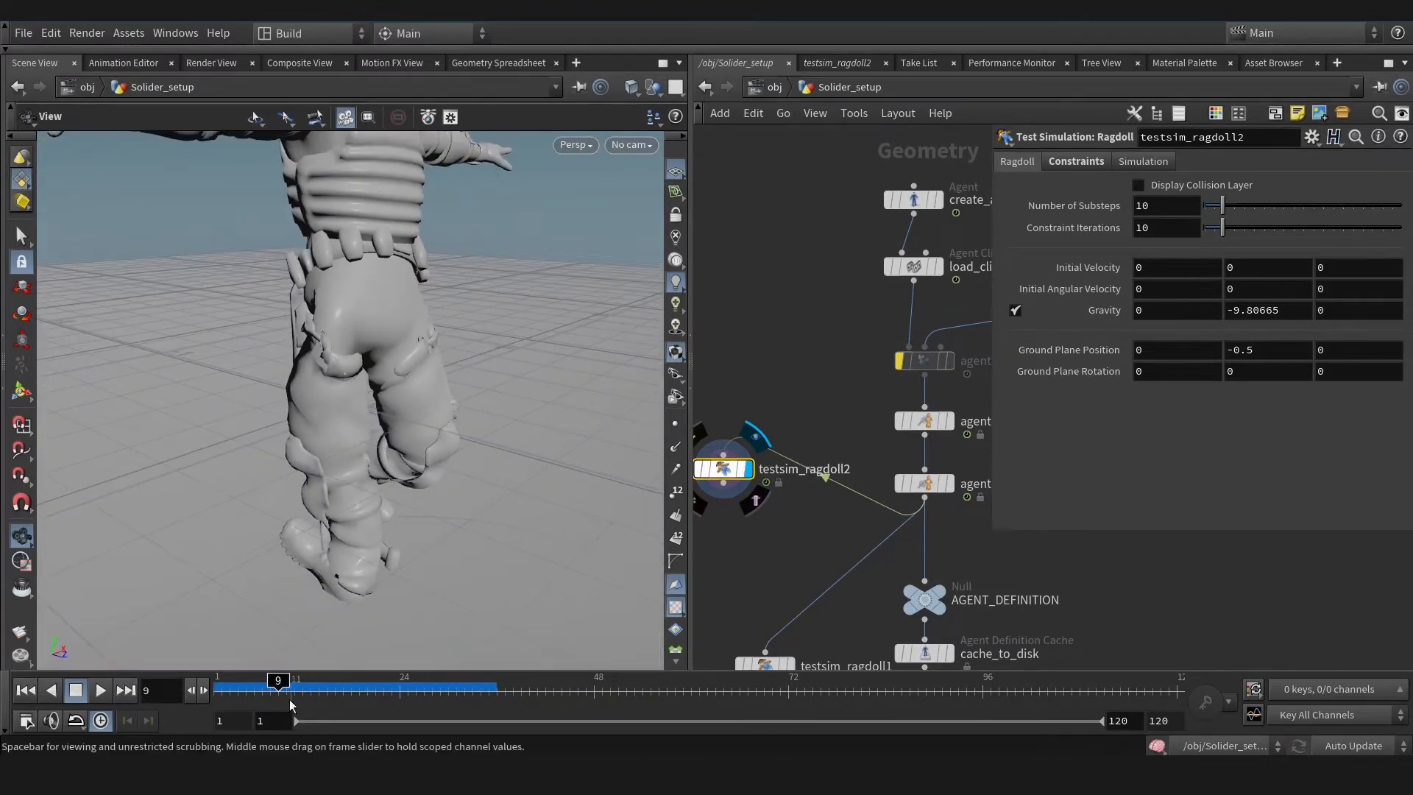
{"action": "left_click_drag", "start_coordinate": [276, 690], "coordinate": [255, 690]}
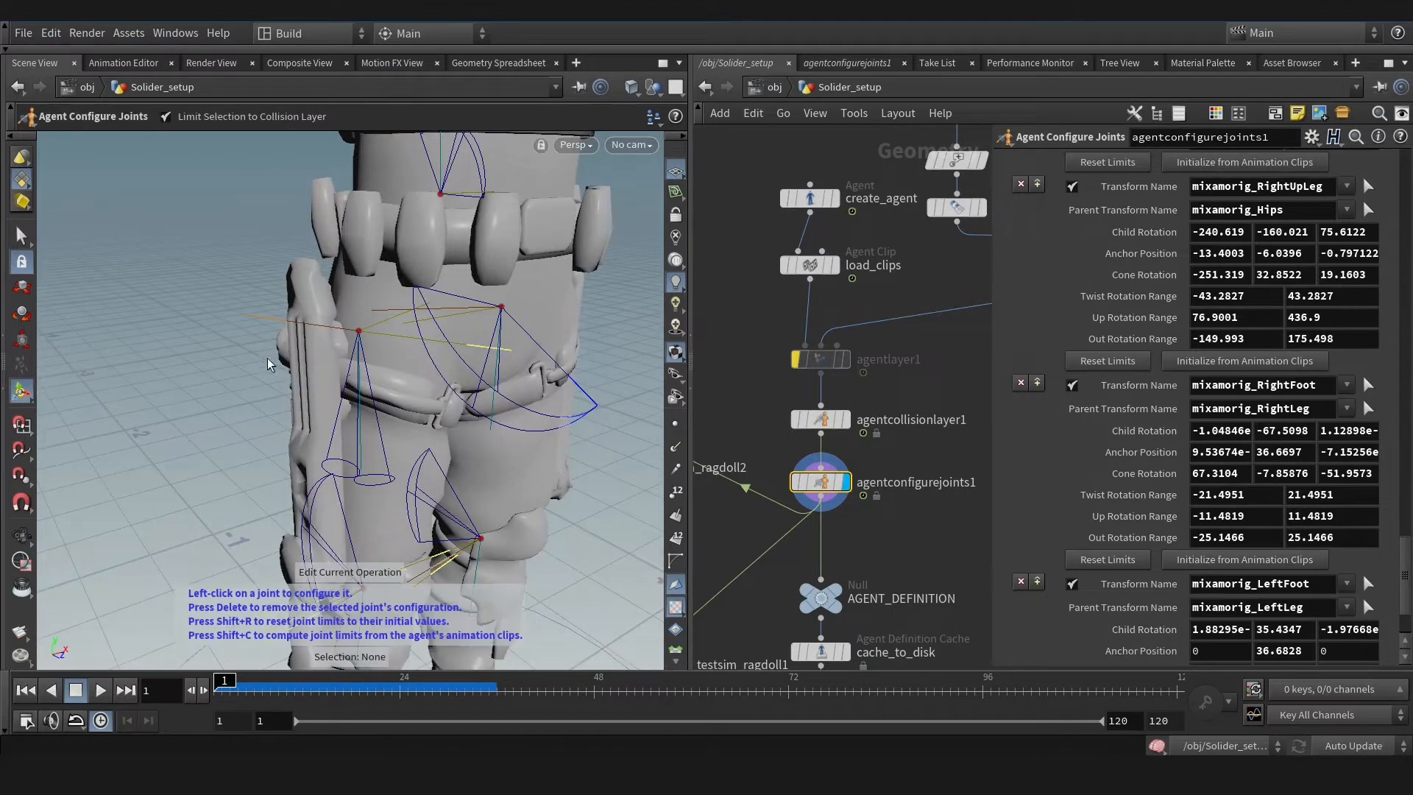
{"action": "left_click", "coordinate": [380, 480]}
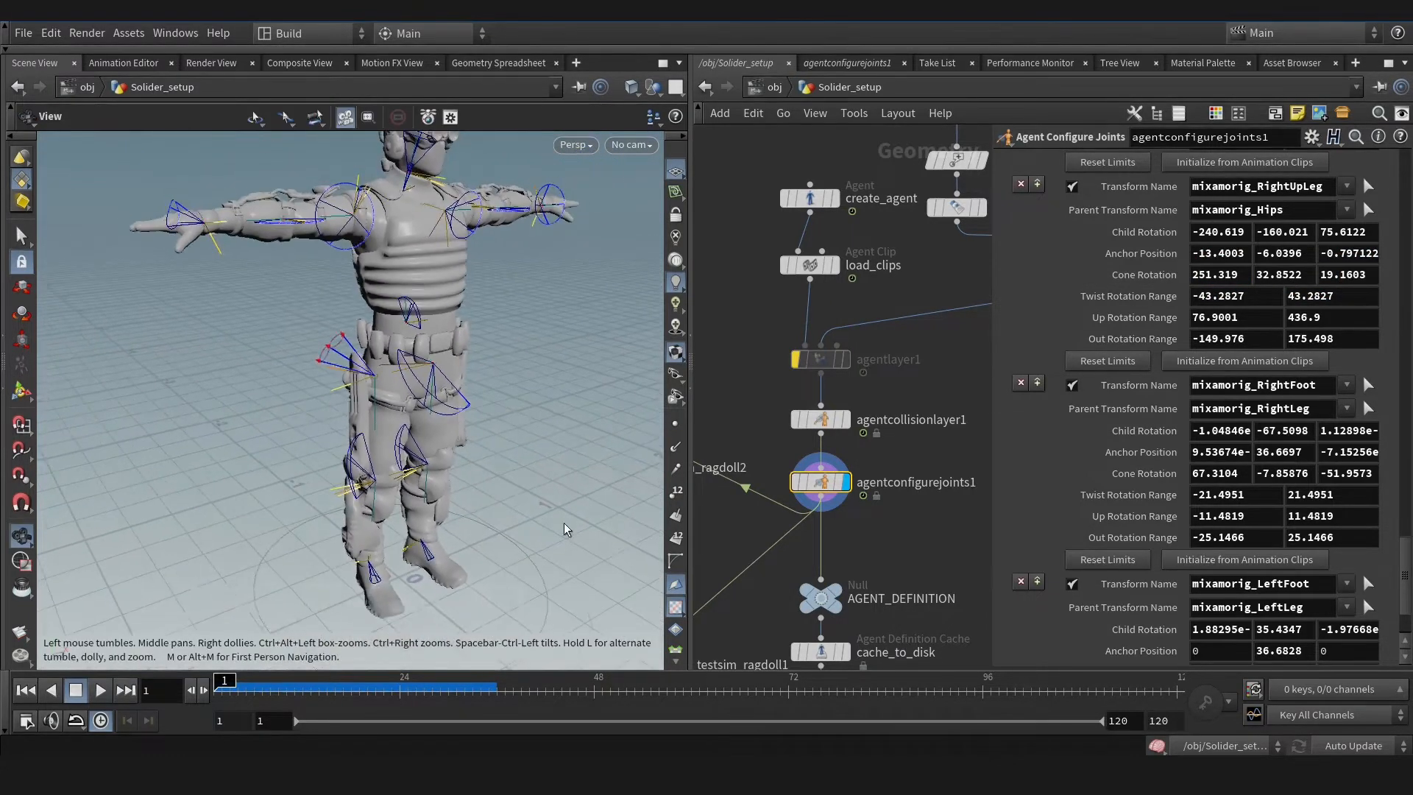
{"action": "left_click", "coordinate": [841, 515]}
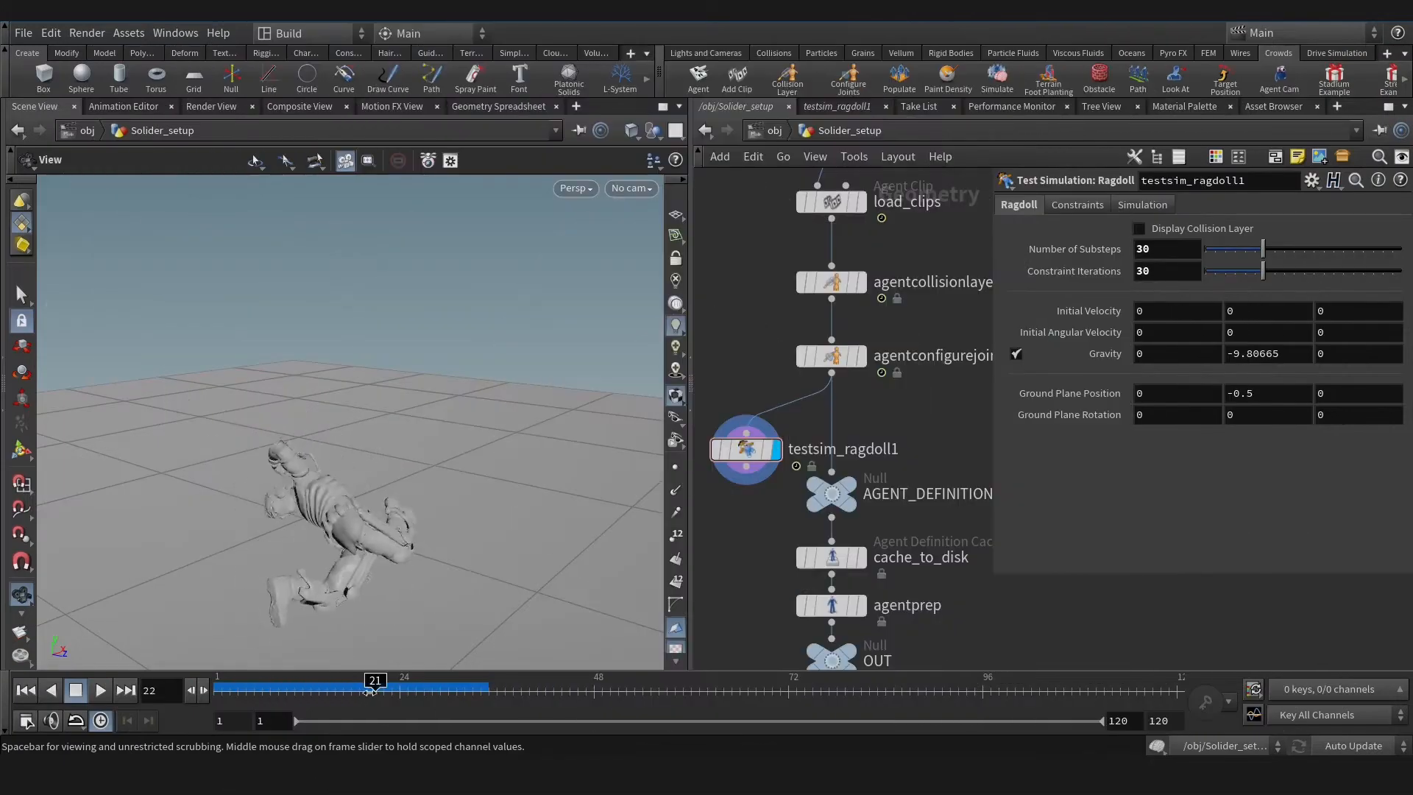
Step: Replay the fall with constraint softness 10 and bias factor .001, orbiting around the fallen soldier
{"action": "left_click_drag", "start_coordinate": [372, 689], "coordinate": [302, 689]}
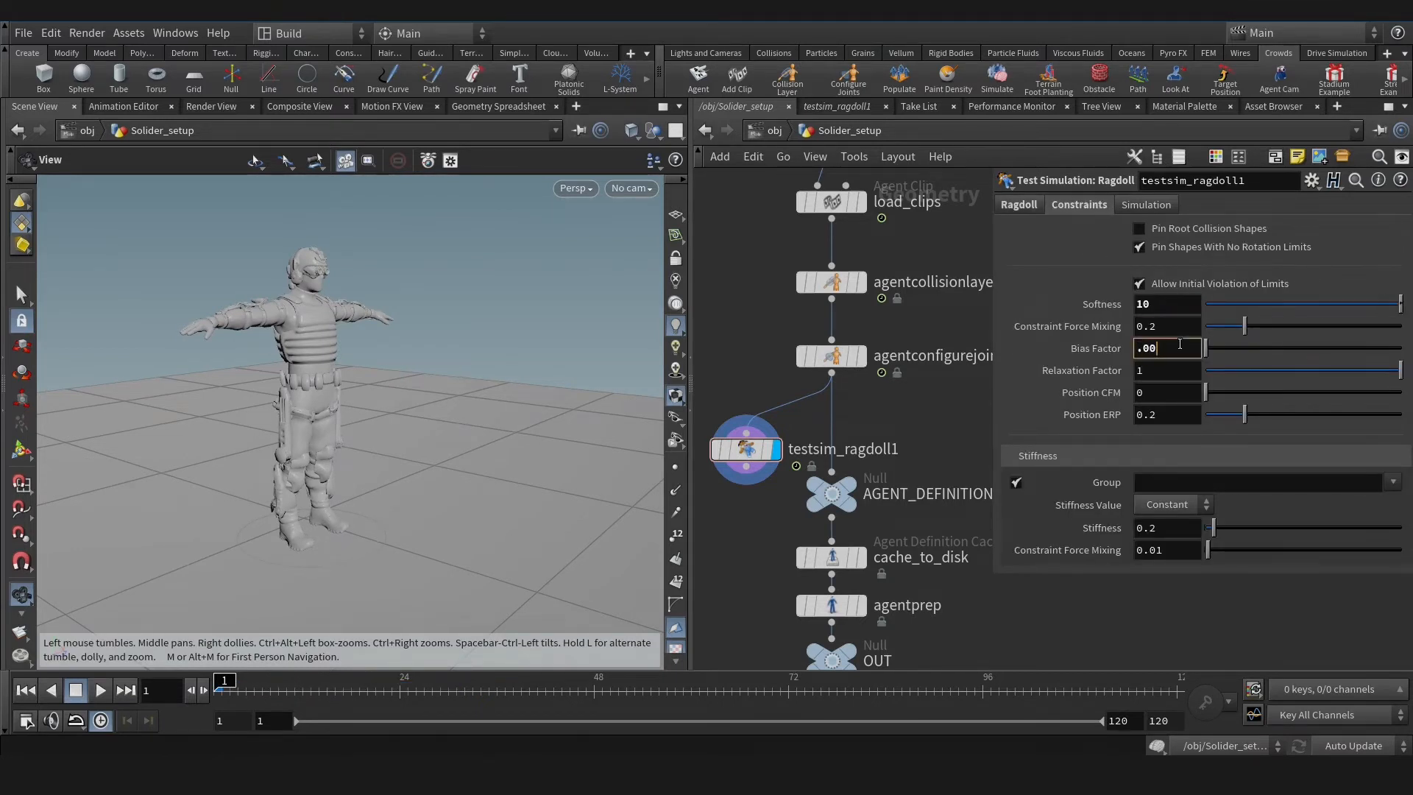
{"action": "left_click", "coordinate": [100, 691]}
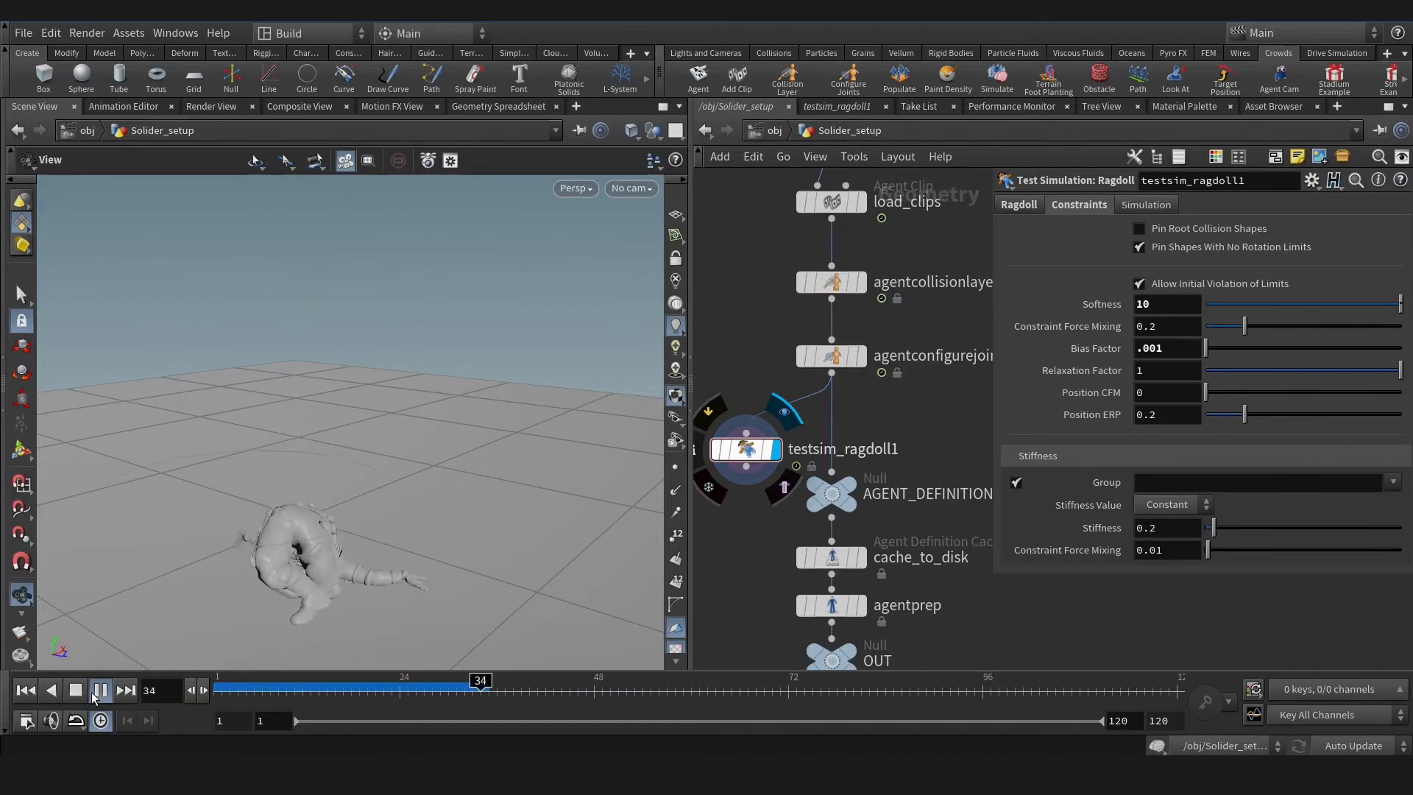
{"action": "left_click", "coordinate": [100, 690]}
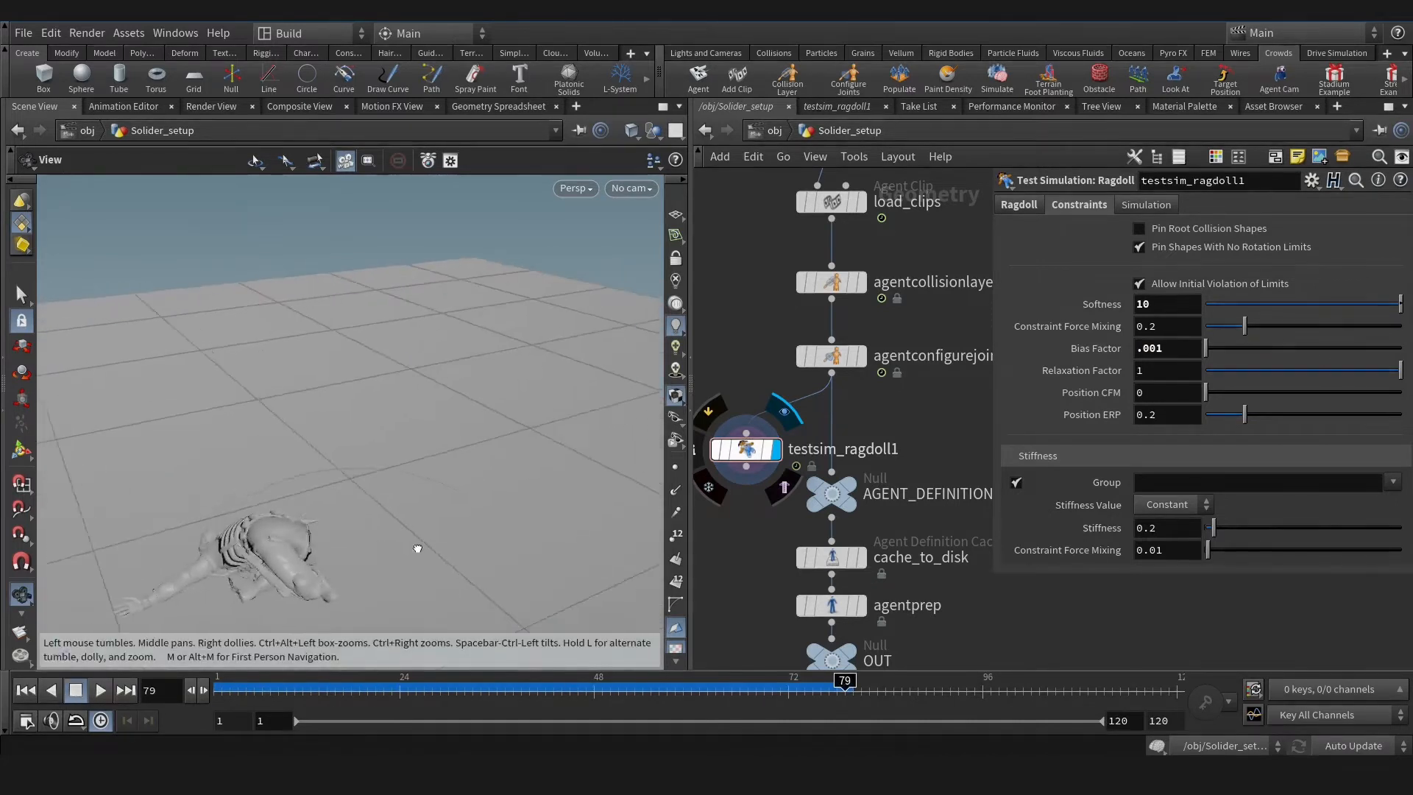
{"action": "left_click_drag", "start_coordinate": [842, 683], "coordinate": [440, 683]}
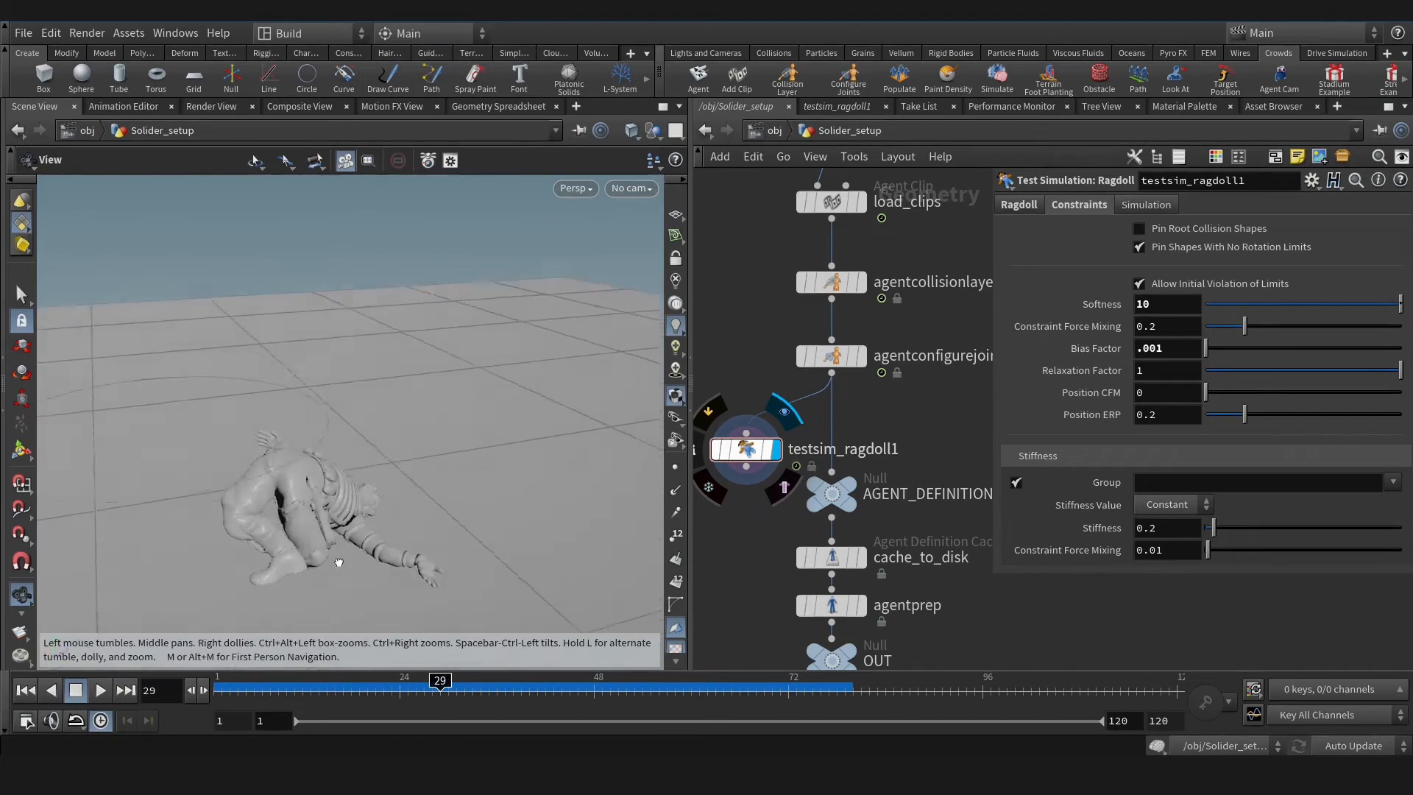
Step: Give the ragdoll an Initial Angular Velocity Y of 500 and replay the spinning fall from frame 1
{"action": "left_click", "coordinate": [25, 690]}
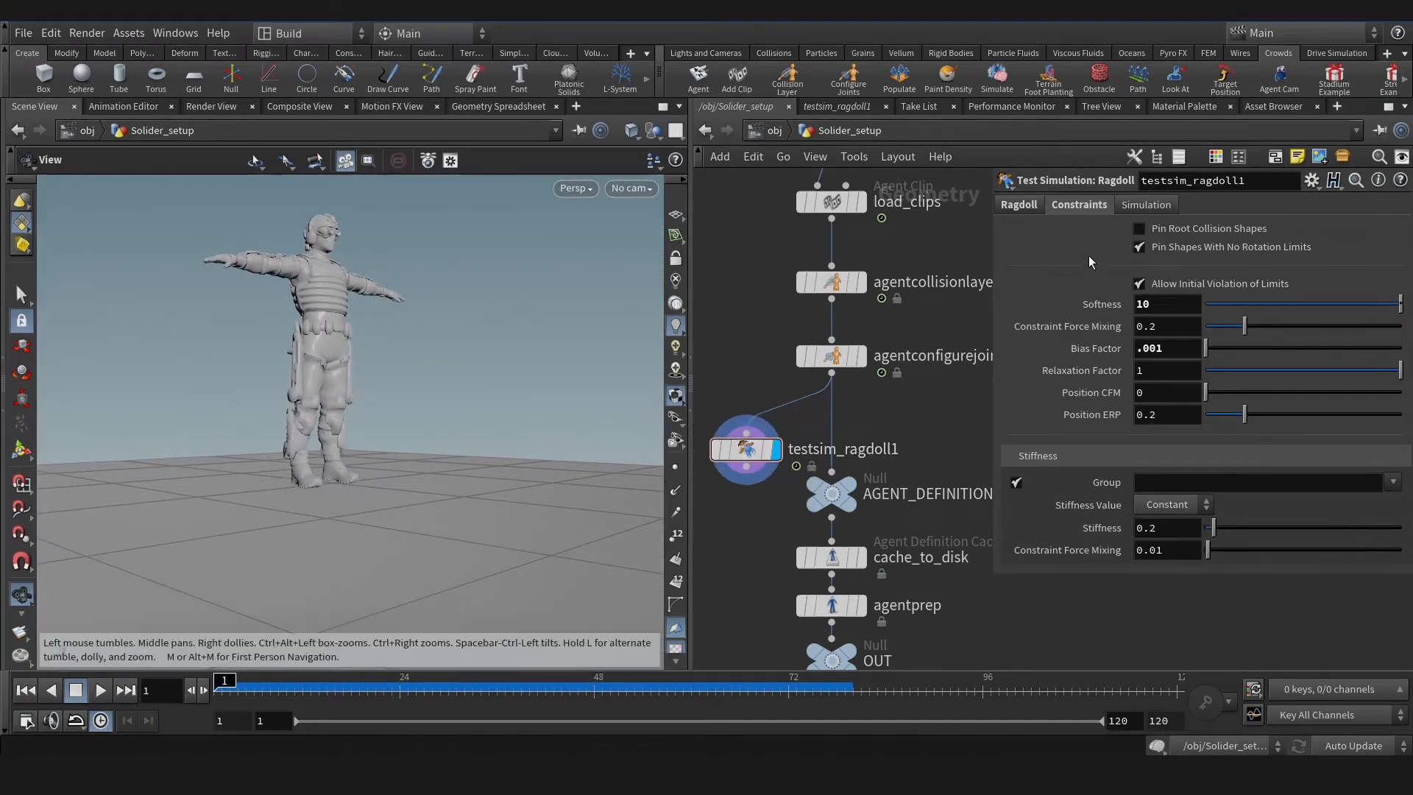
{"action": "left_click", "coordinate": [1145, 203]}
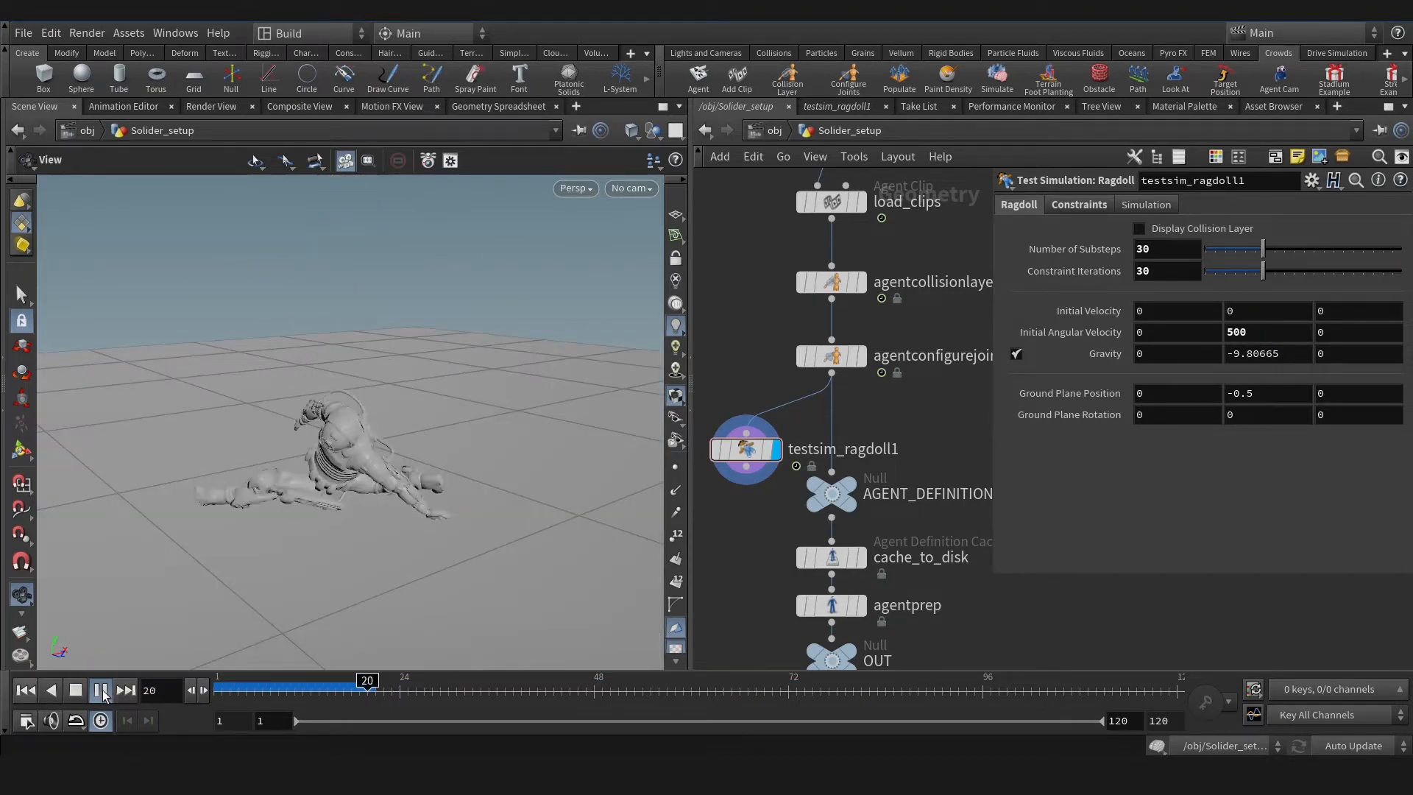
{"action": "left_click", "coordinate": [100, 691]}
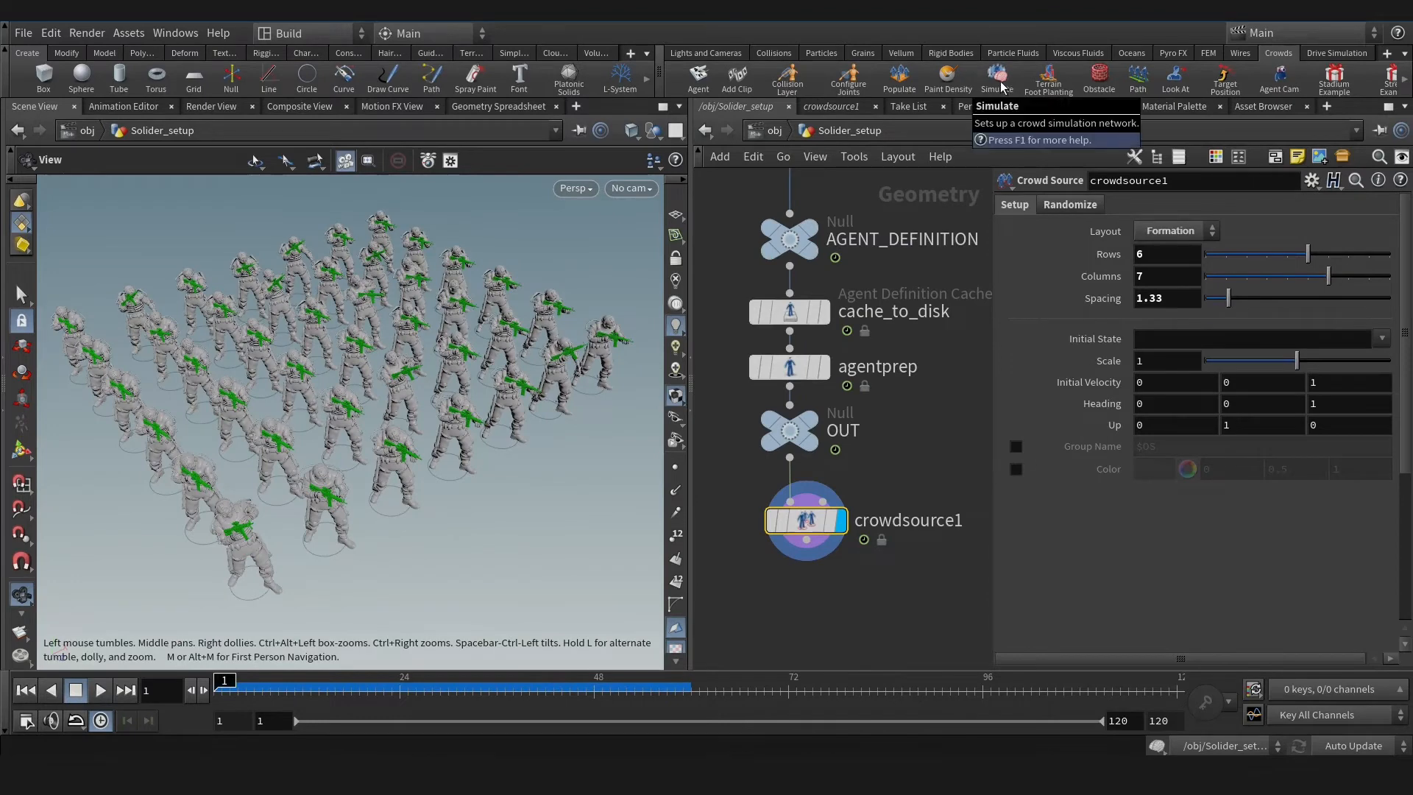
Step: Simulate crowdsource1's formation with Firing and Reloading states and an Agent Constraint Network
{"action": "left_click", "coordinate": [996, 77]}
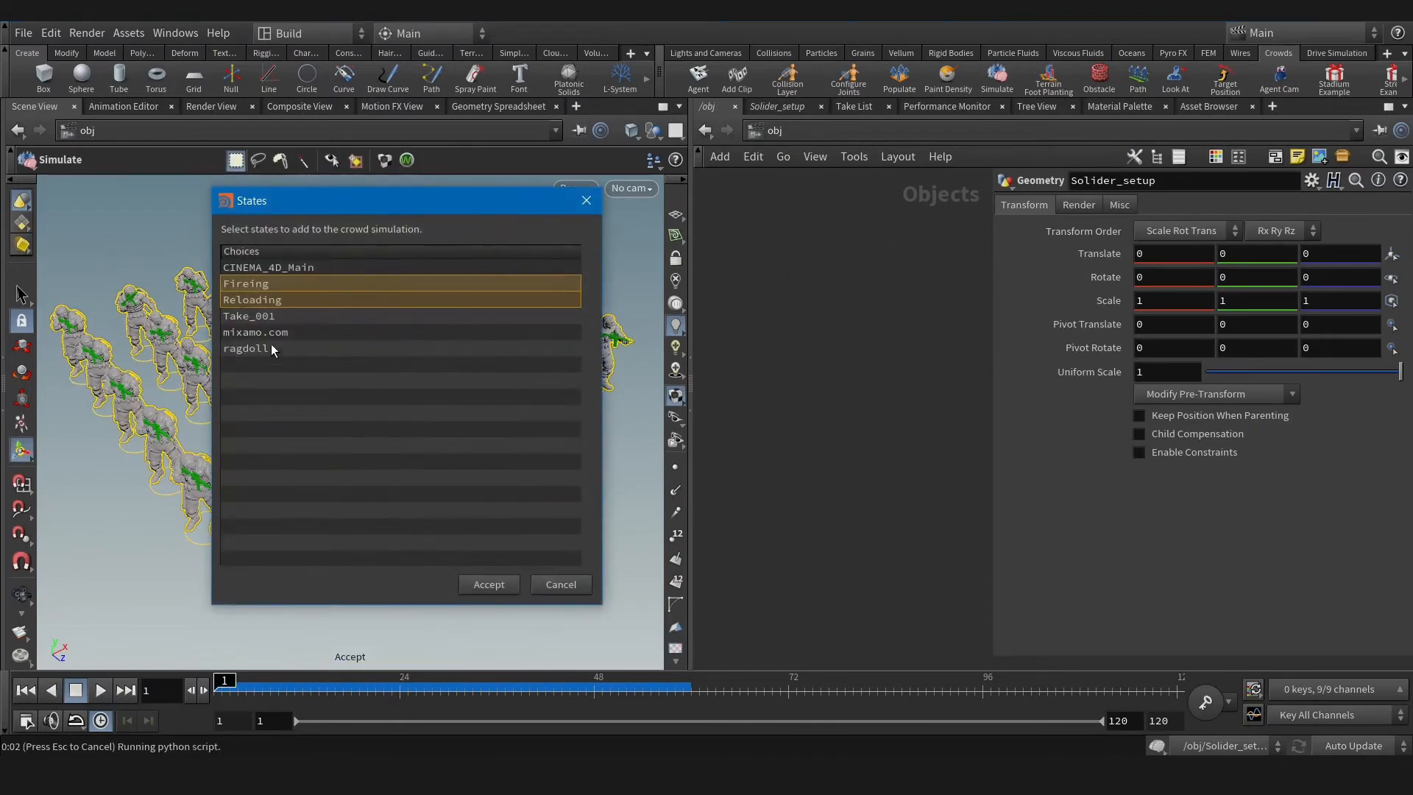
{"action": "left_click", "coordinate": [489, 584]}
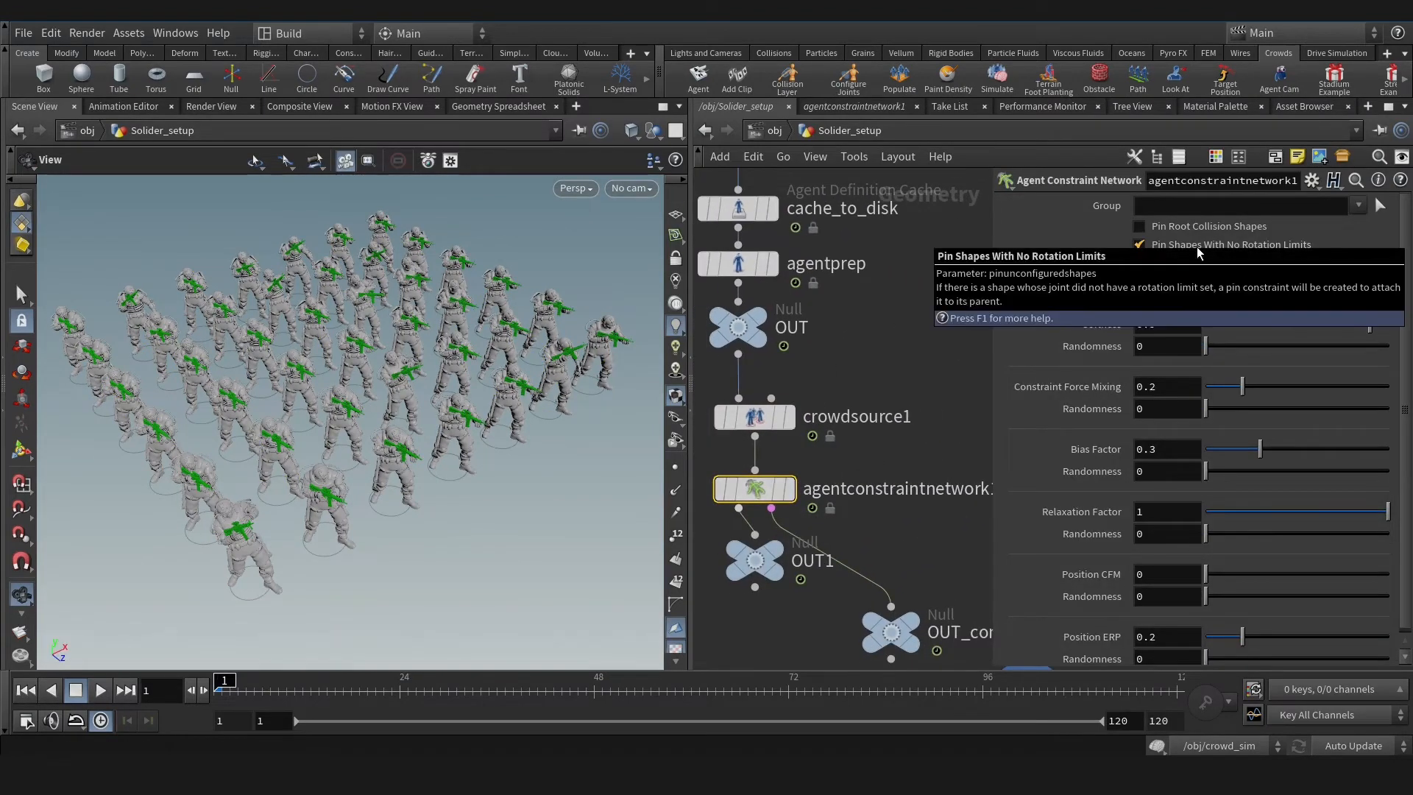
{"action": "mouse_move", "coordinate": [1166, 409]}
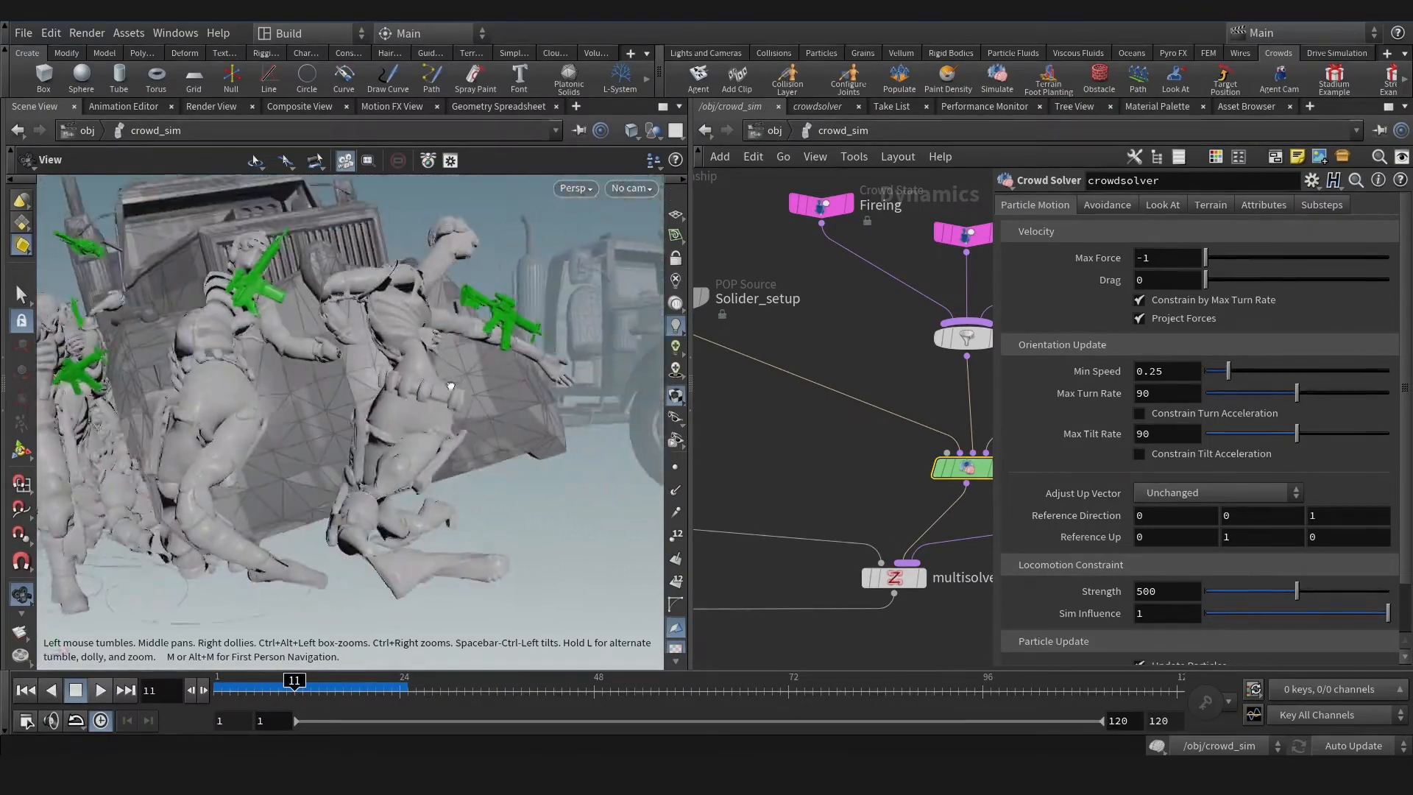
Step: Give bulletrbdsolver 20 substeps and replay the truck ploughing into the soldier crowd
{"action": "left_click_drag", "start_coordinate": [293, 679], "coordinate": [253, 680]}
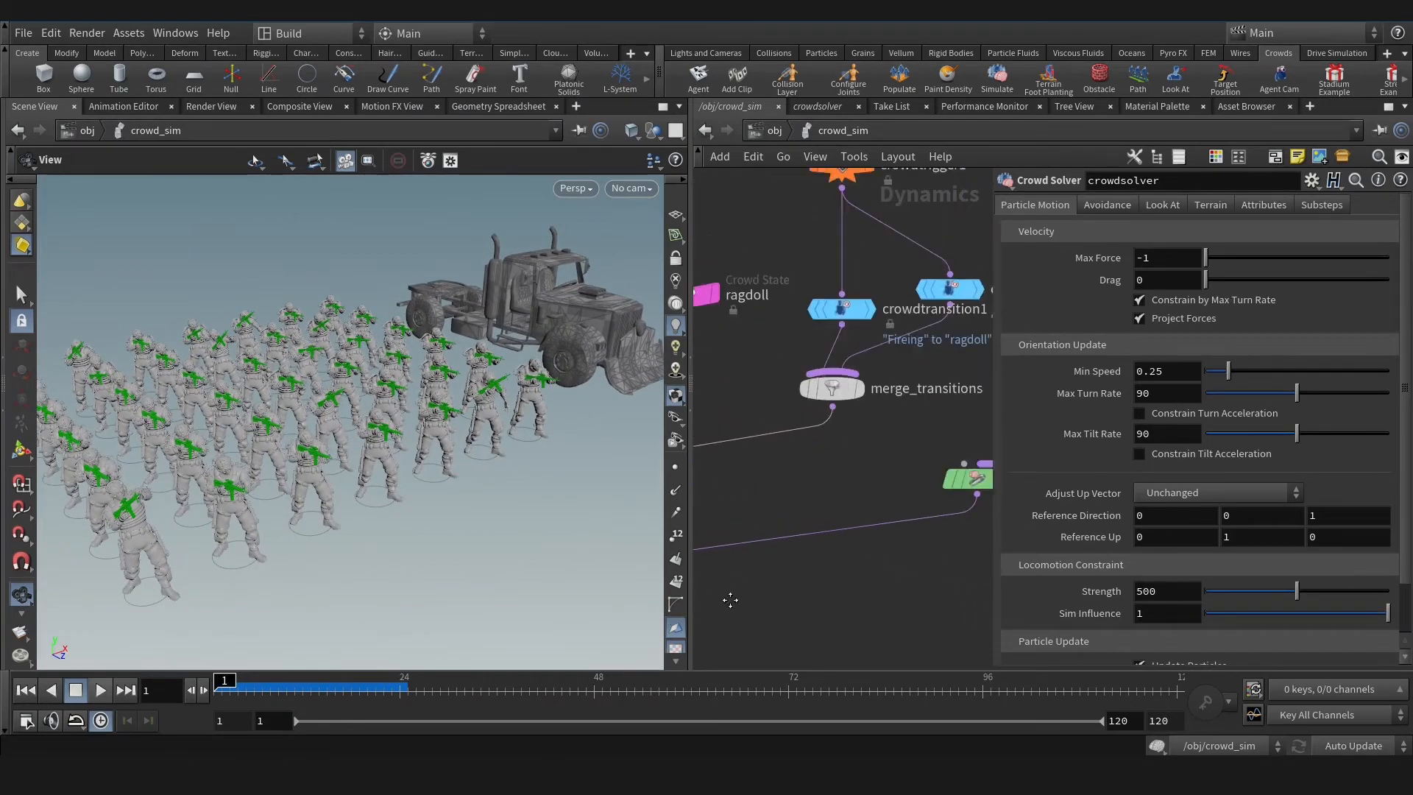
{"action": "left_click", "coordinate": [824, 482]}
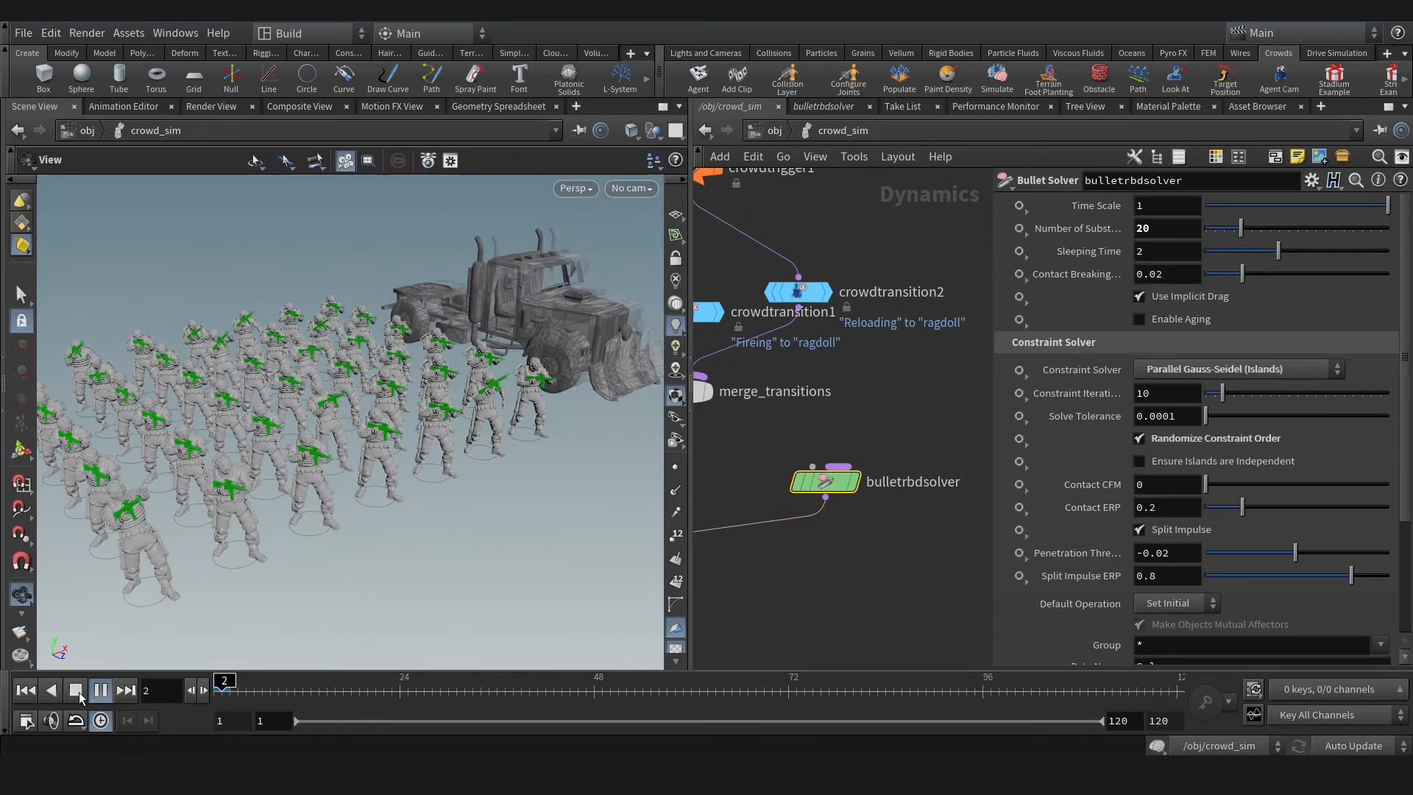
{"action": "left_click", "coordinate": [100, 690]}
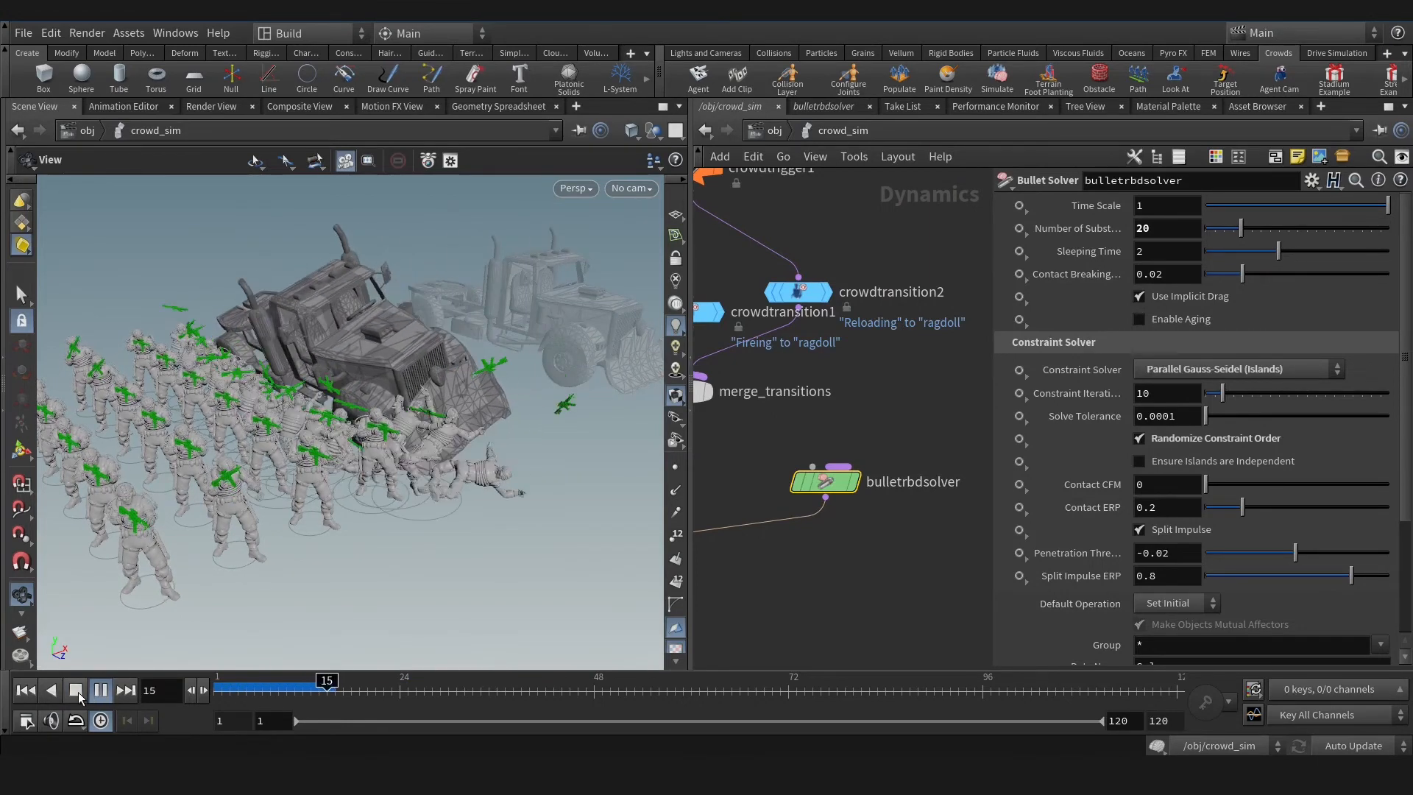